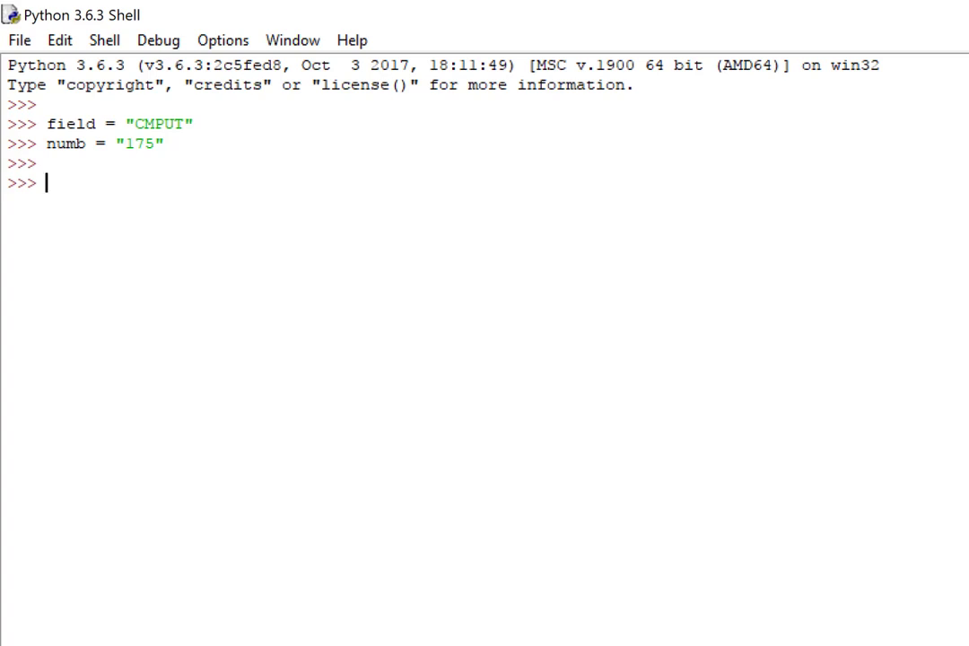
Print field+numb to show the concatenation CMPUT175, then begin the next print statement
type("print (")
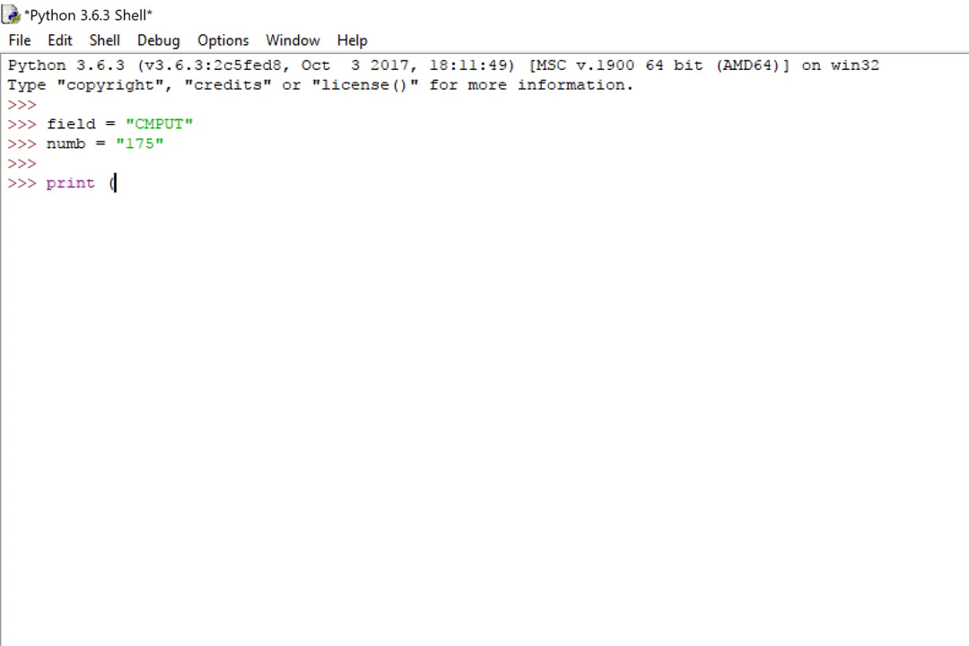
type("field")
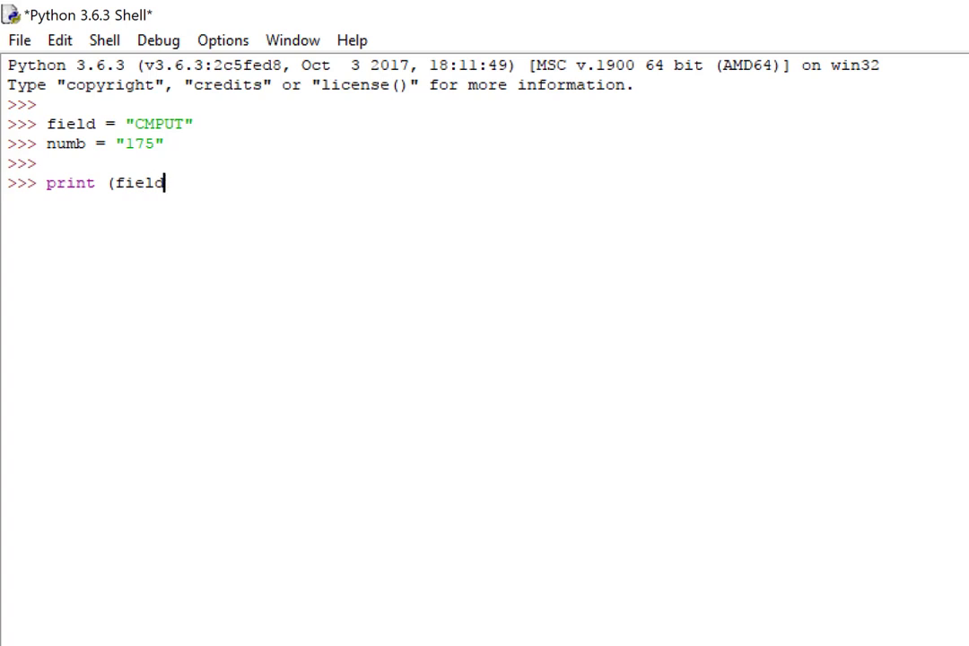
type("+")
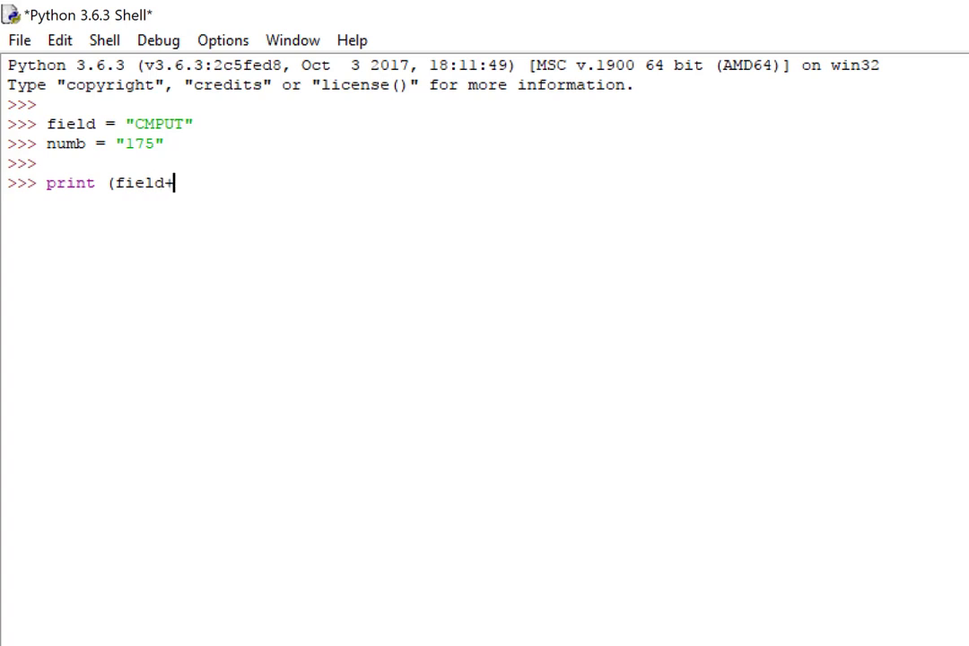
type("numb")
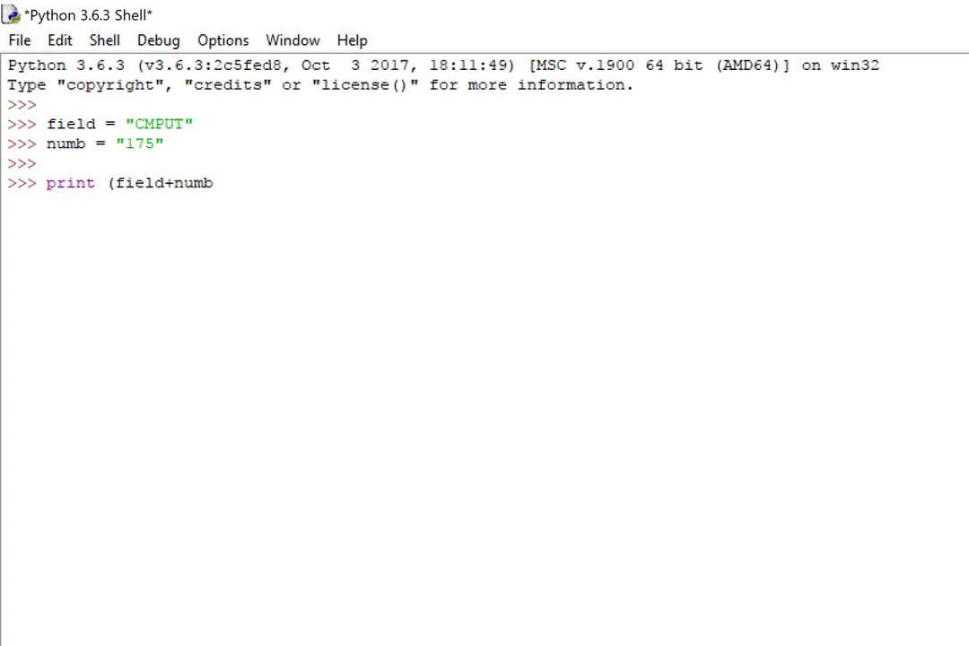
type(")")
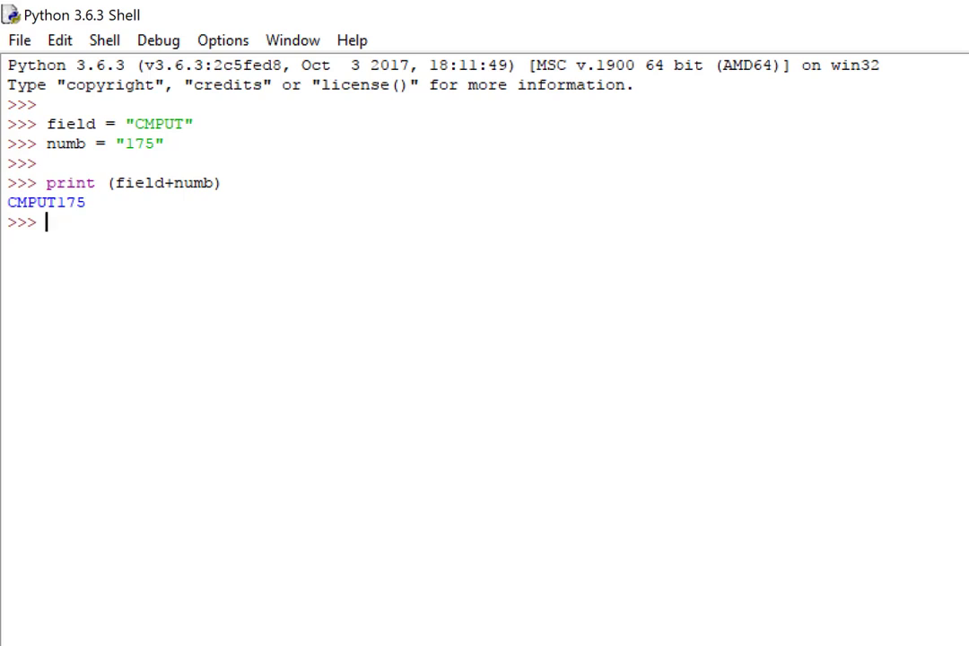
type("print (f")
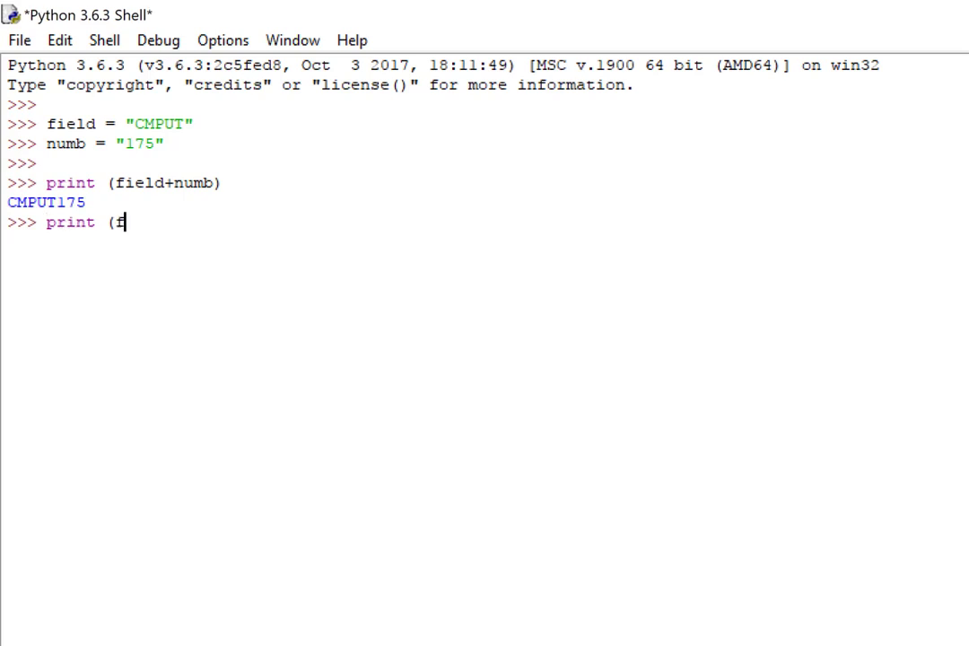
Print field and numb as separate arguments, giving CMPUT 175 with a space
type("ield,")
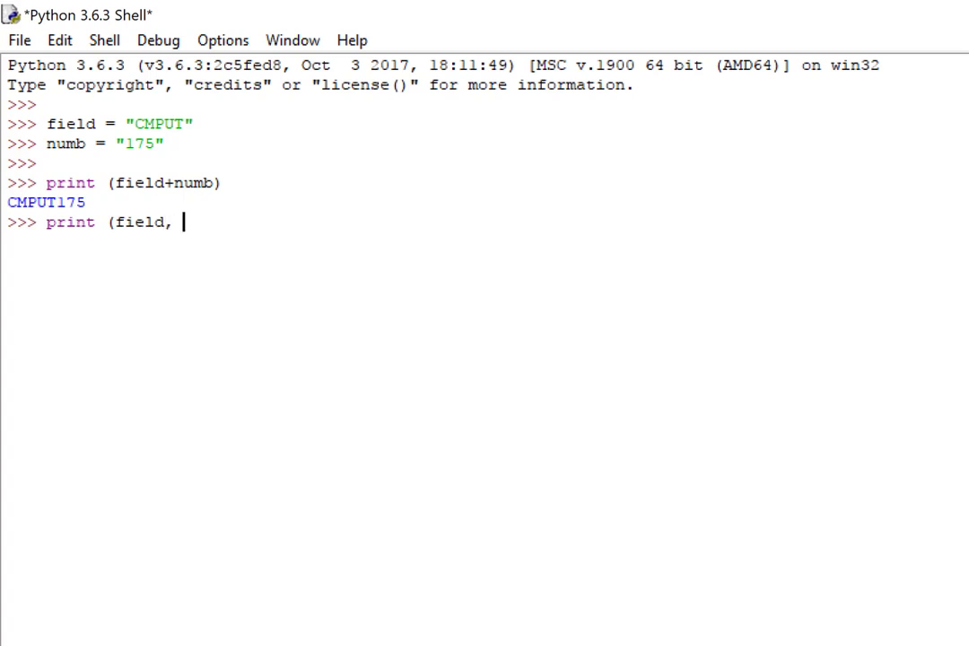
type("numb)")
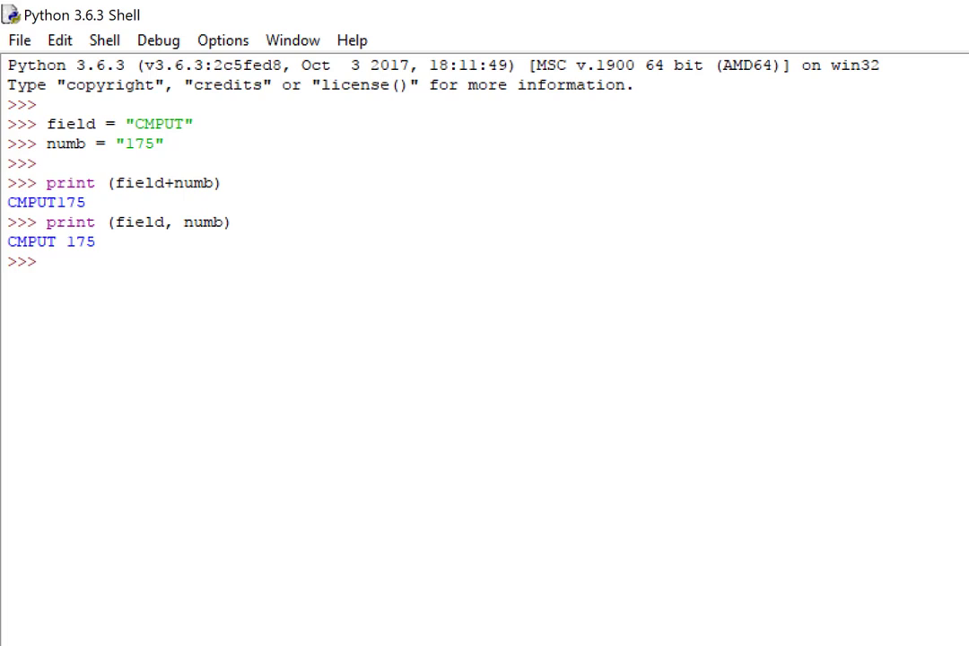
Print field and numb with sep="-" so the output reads CMPUT-175
type("print (")
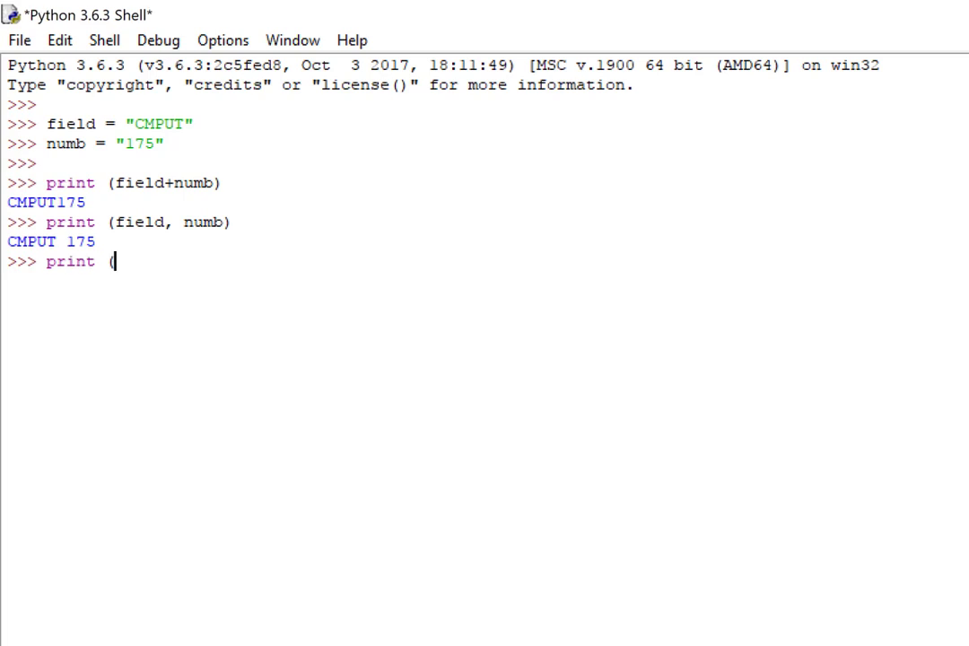
type("field,")
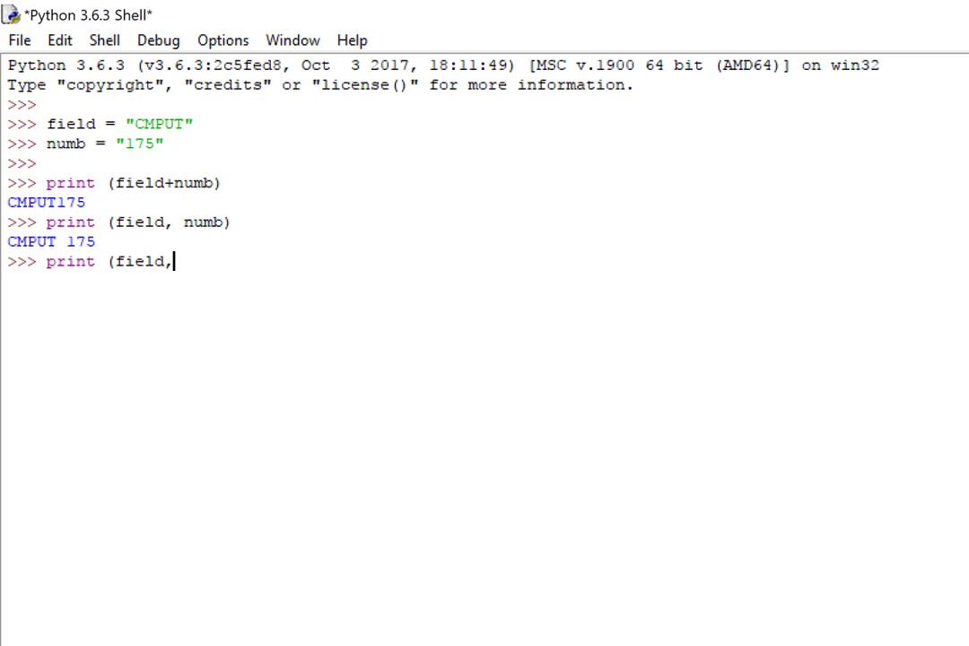
type("numb")
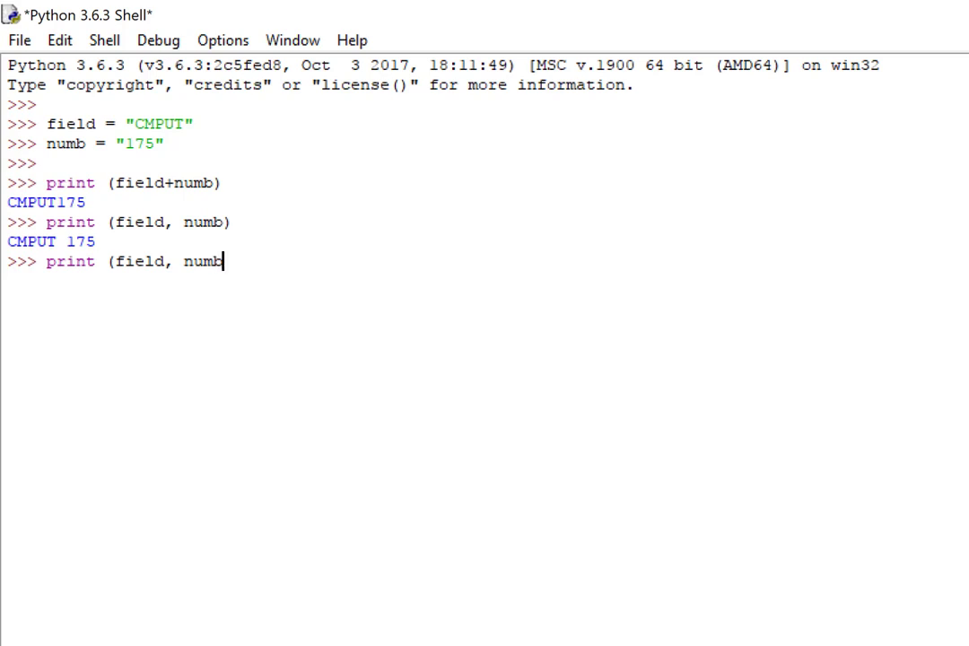
type(",")
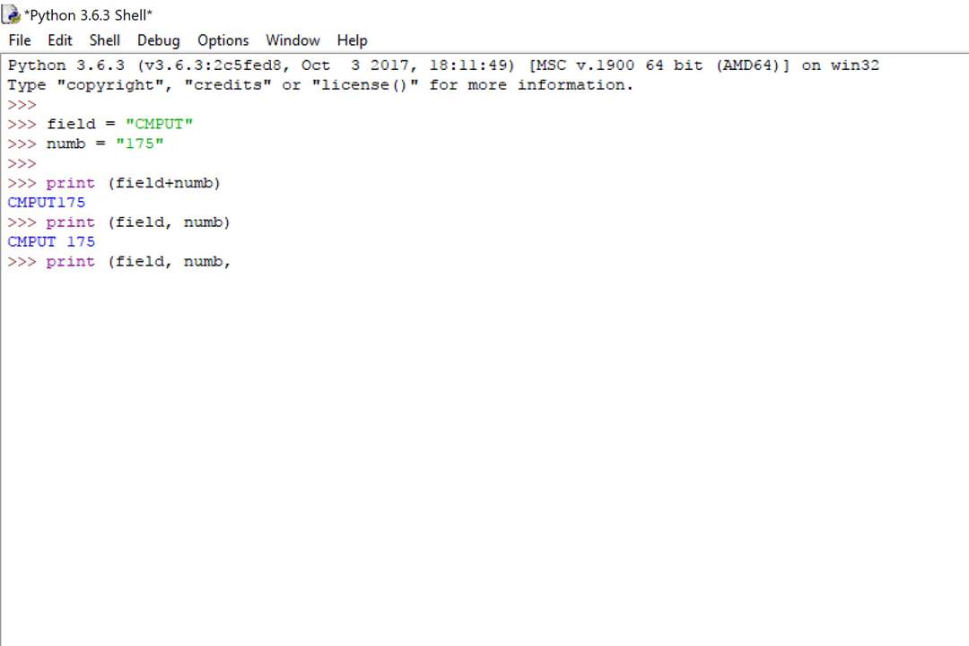
type("sep")
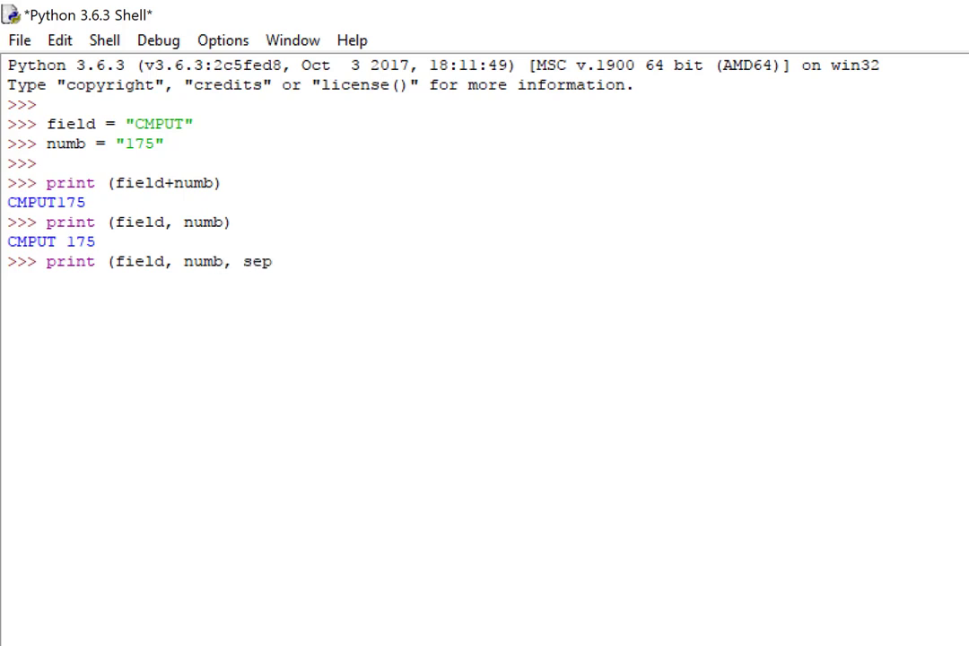
type("=")
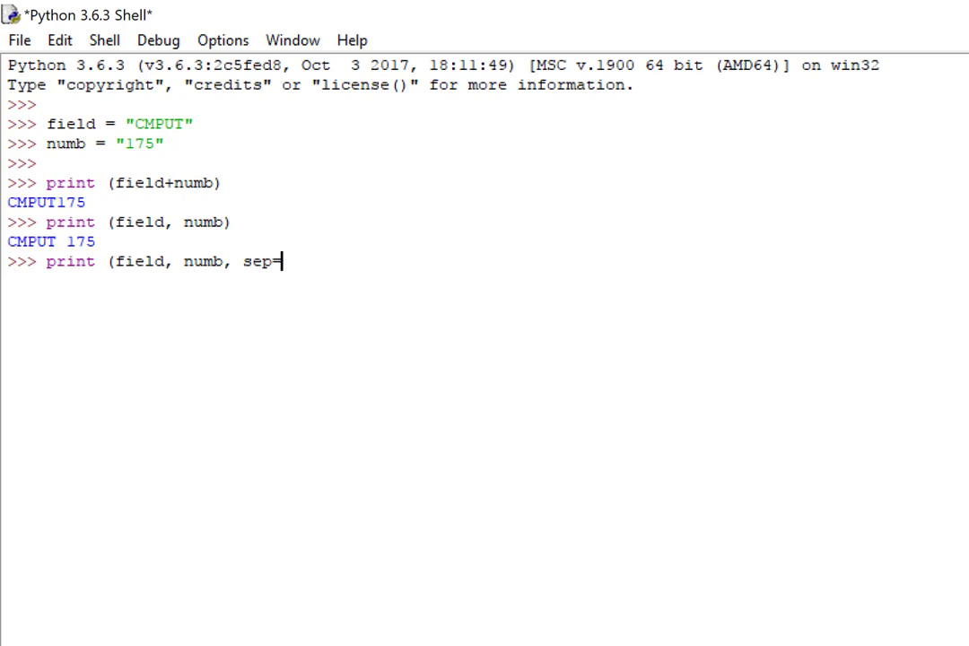
type("\"")
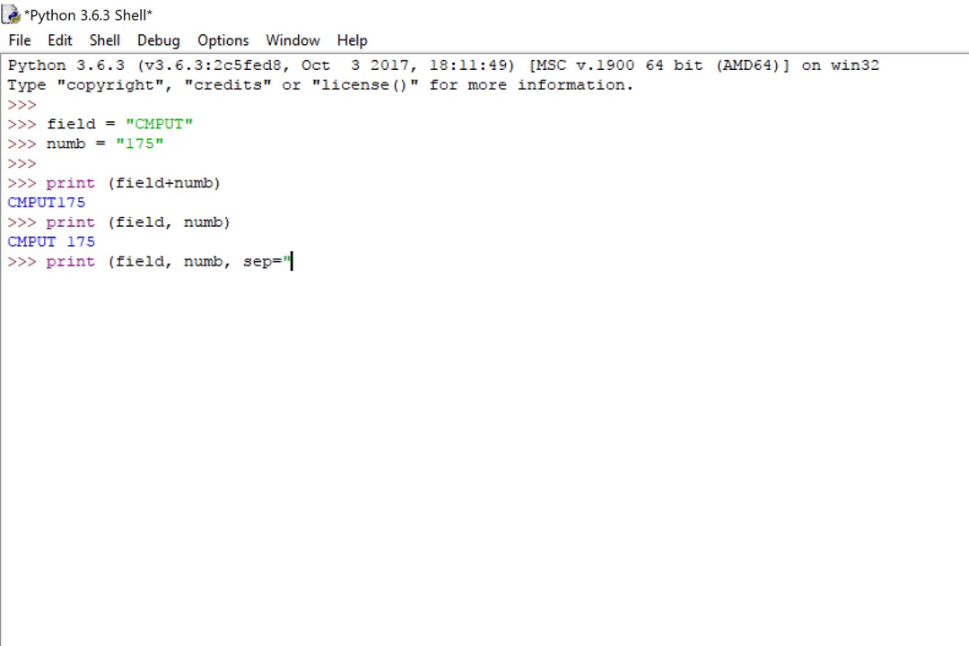
type("-\")")
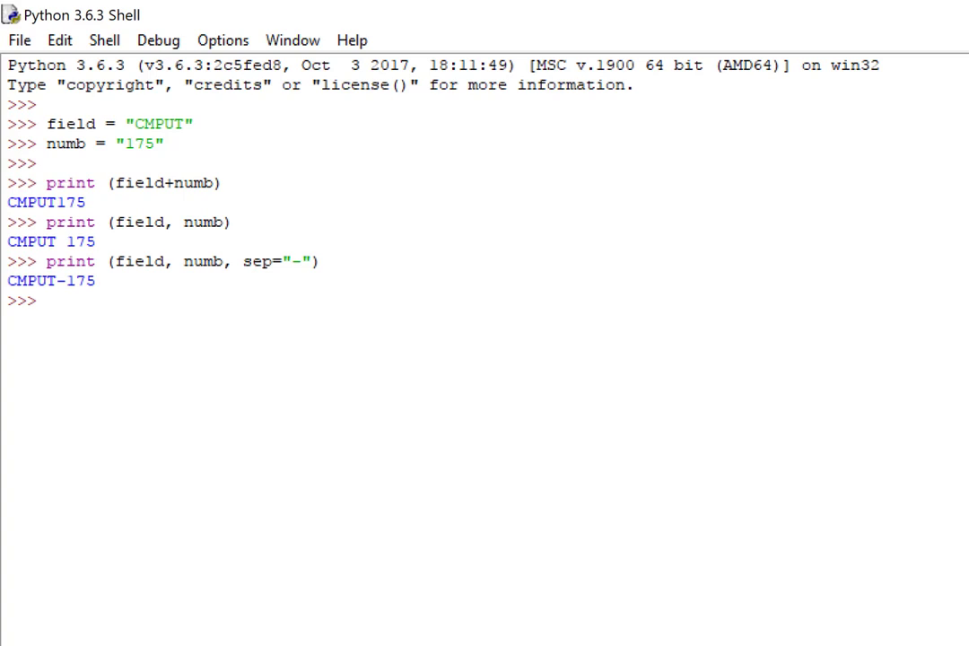
Run print(field); print(numb) on one line, giving CMPUT and 175 on separate lines
type("print")
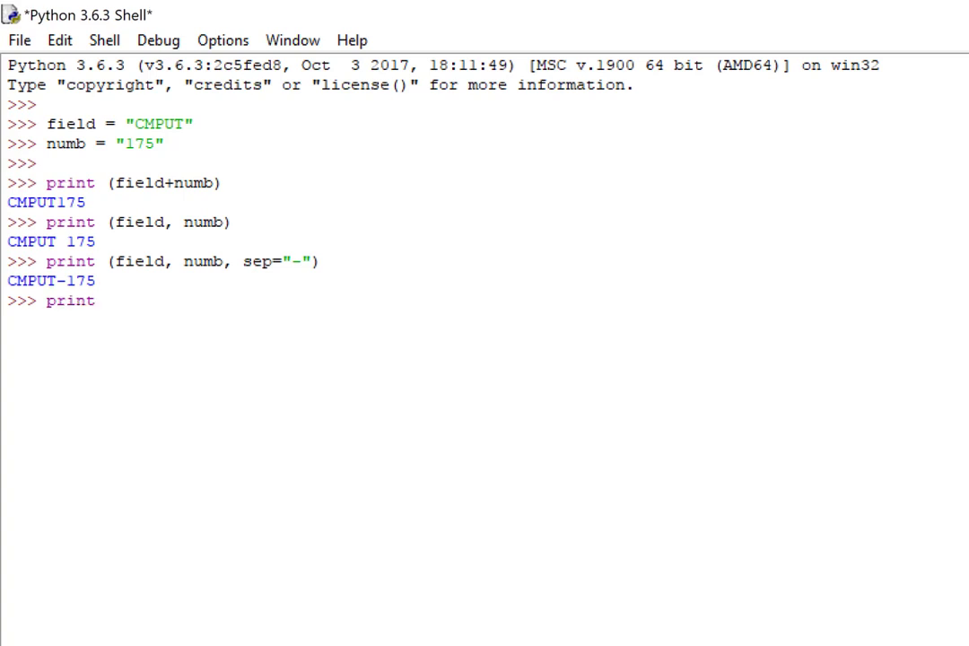
type("(f")
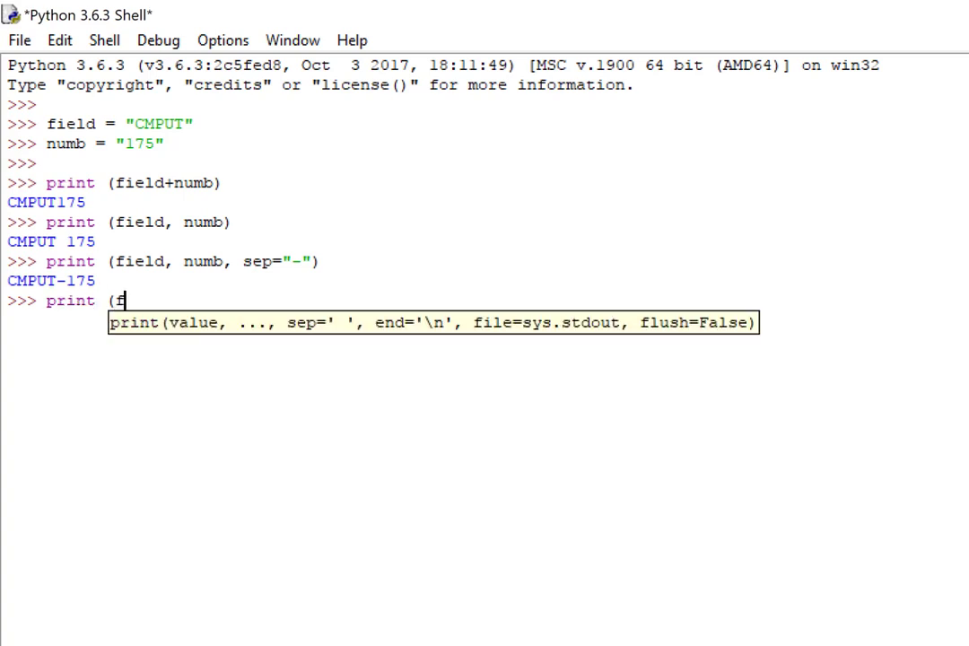
type("ield); pr")
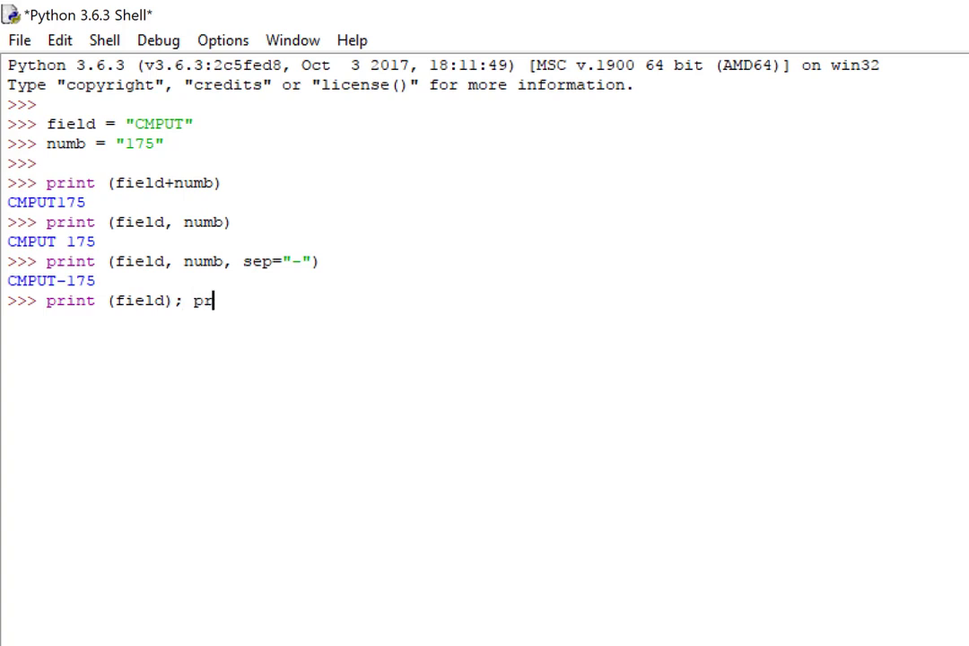
type("int")
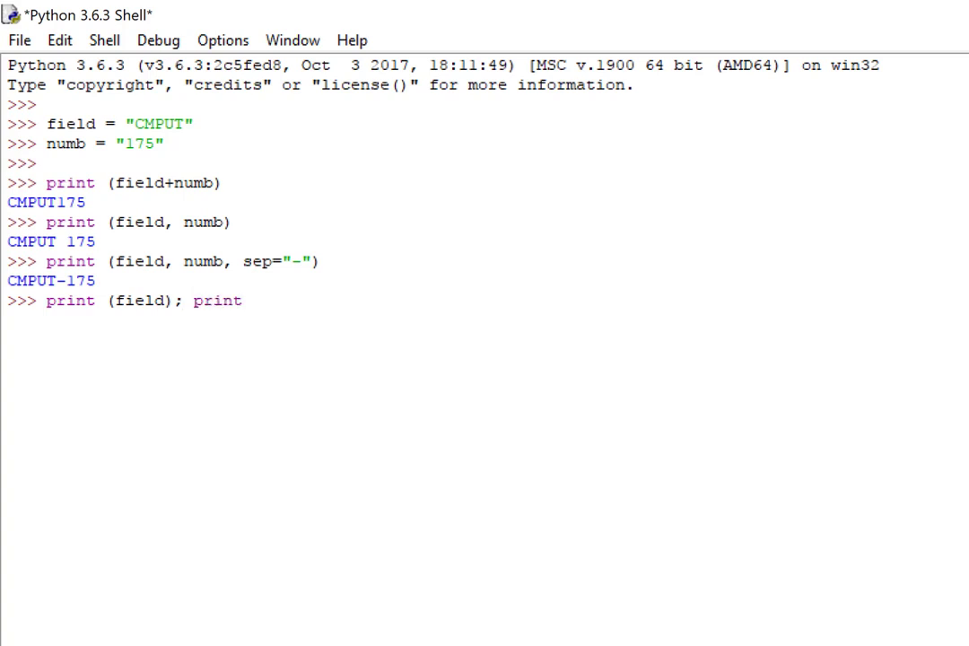
type("(numb)")
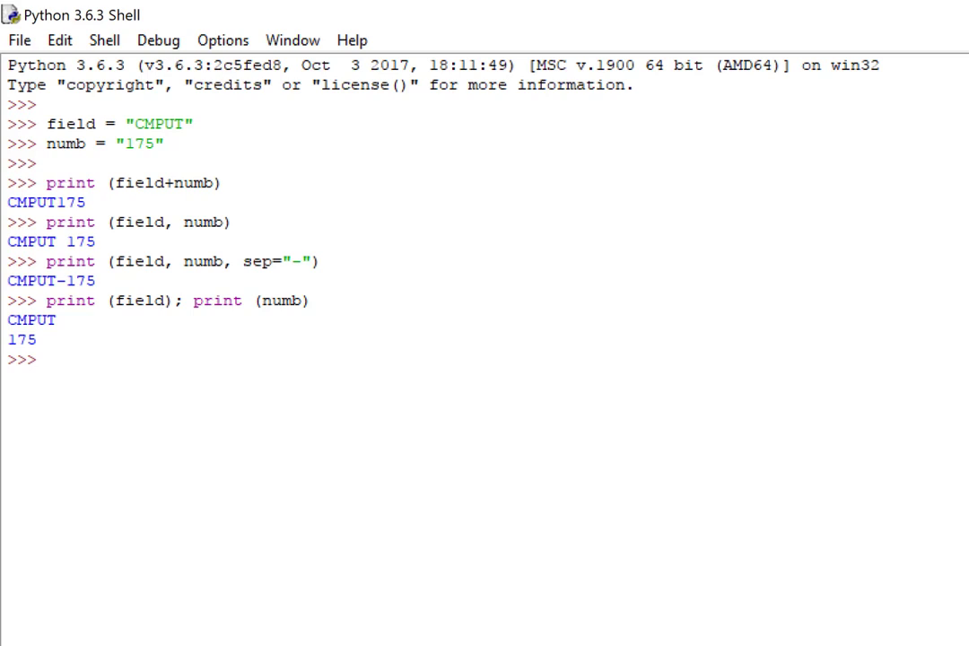
Print field with end="#" followed by print(numb) to join the outputs with a # separator
type("print (fie")
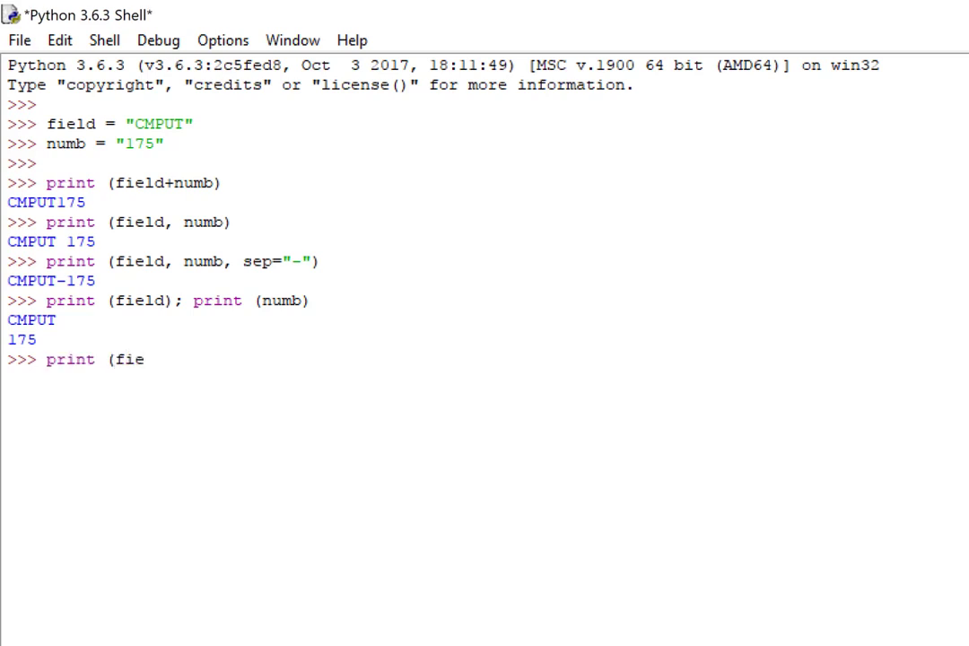
type("ld")
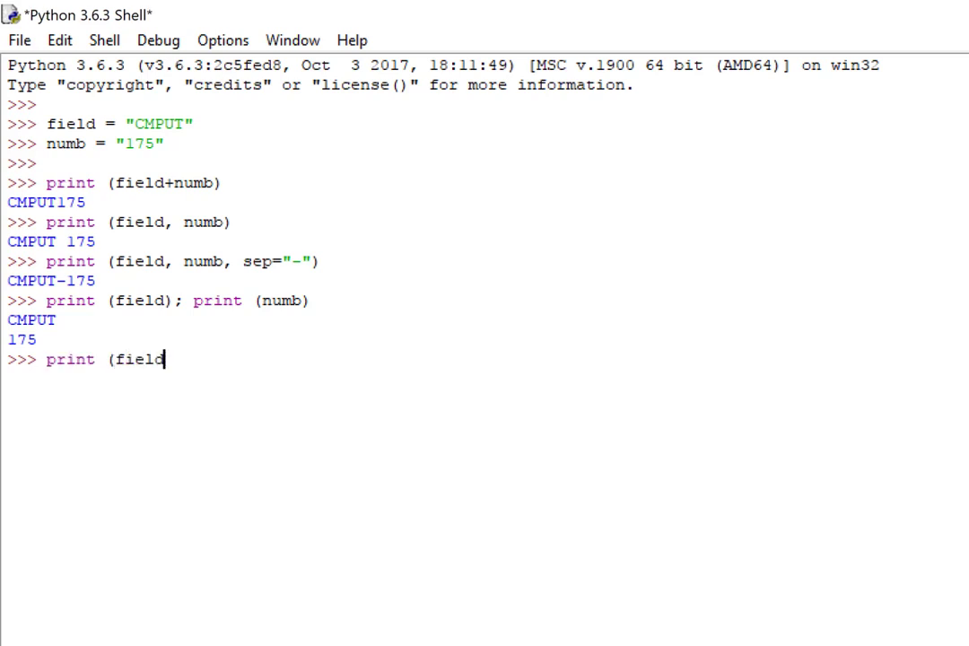
type(", end")
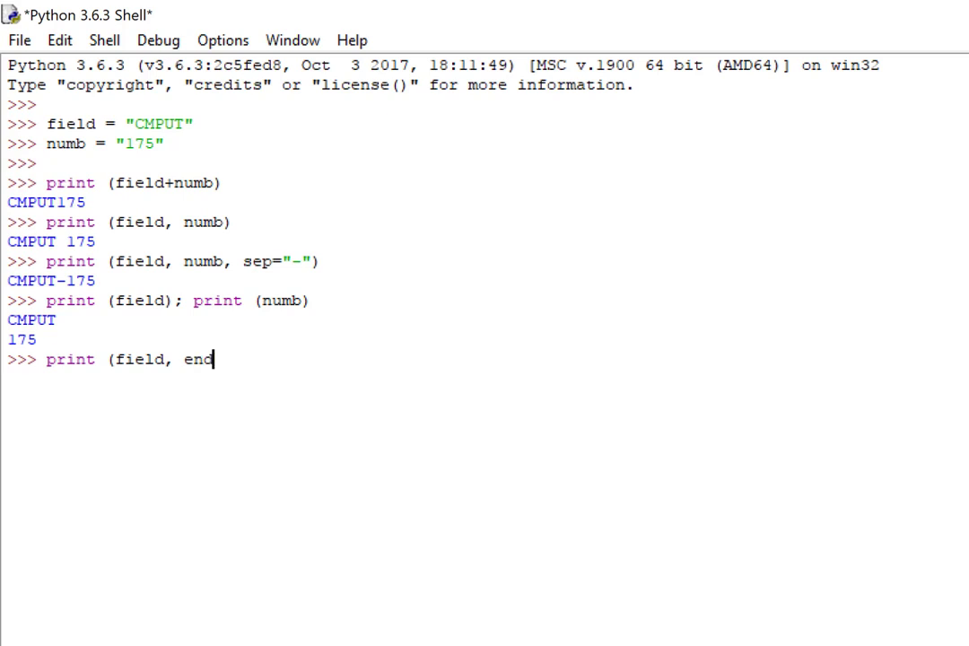
type("=")
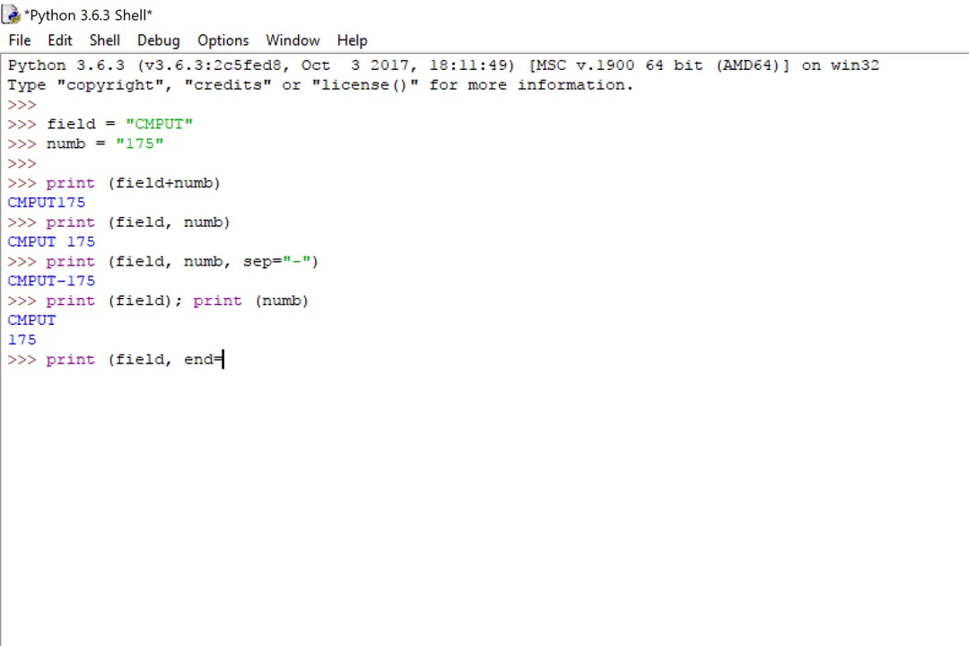
type("\"")
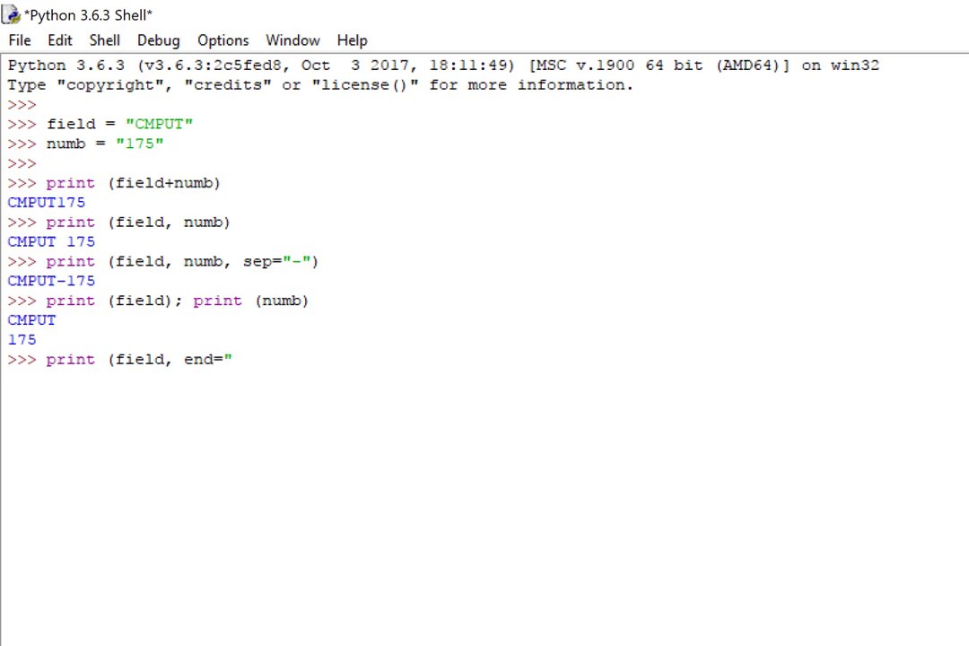
type("#\"); pr")
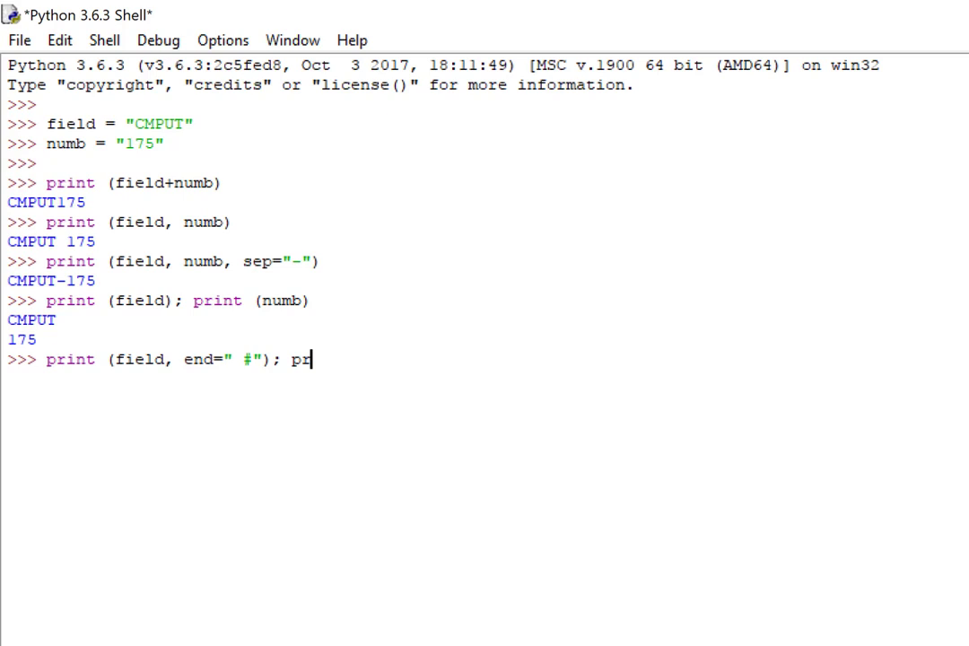
type("int (nu")
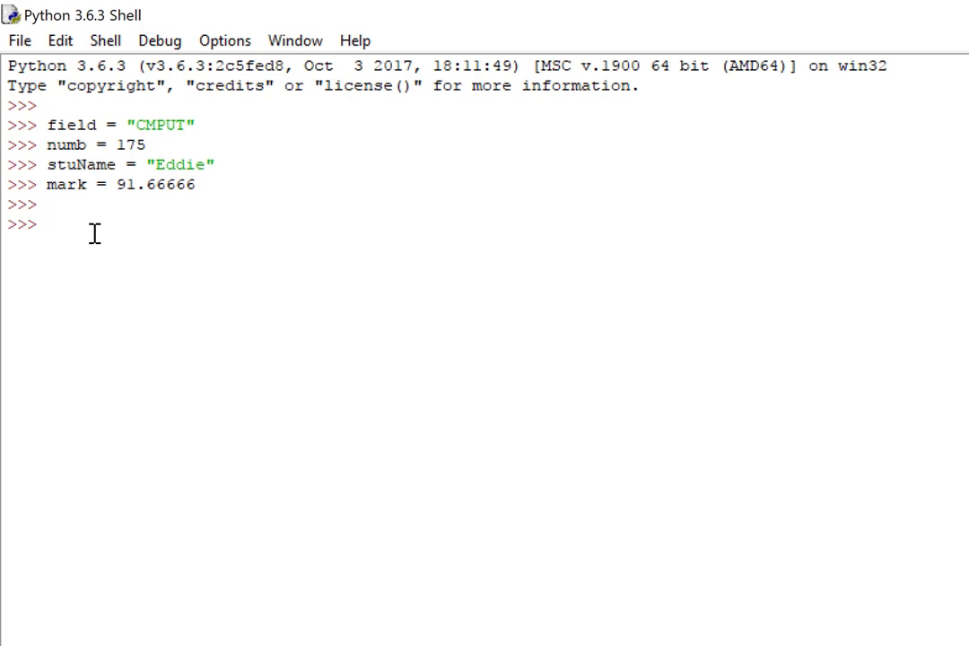
Begin the assignment s = "%s received %f, placing the string and float placeholders
left_click(45, 224)
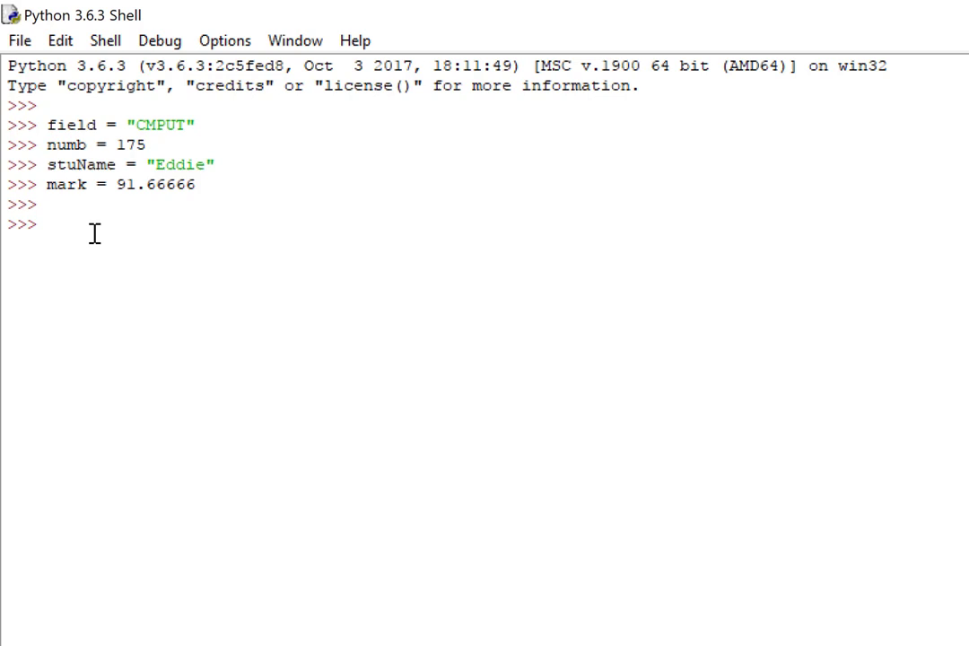
type("s")
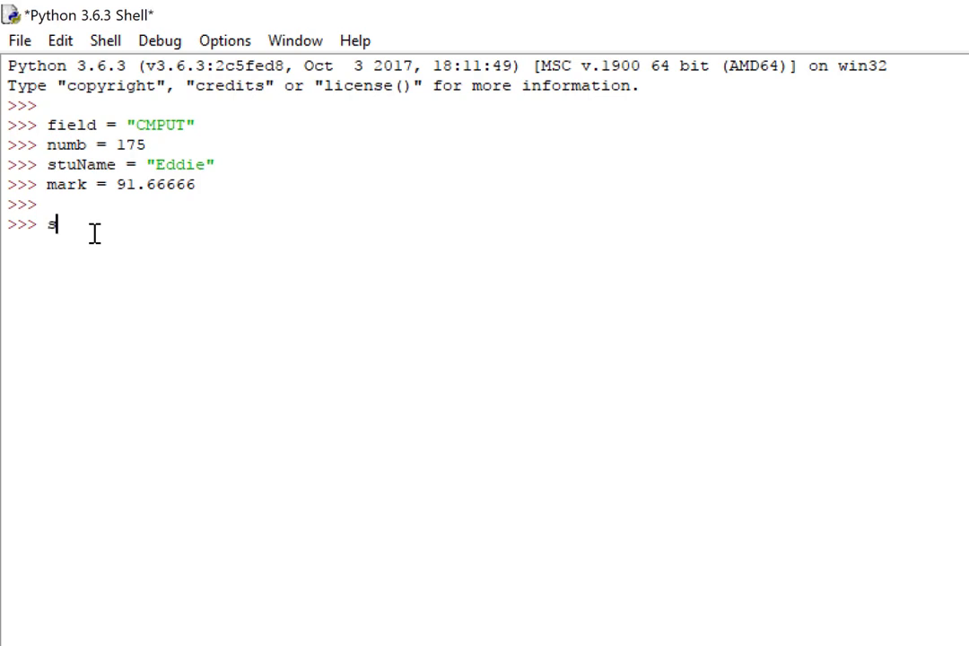
type("=")
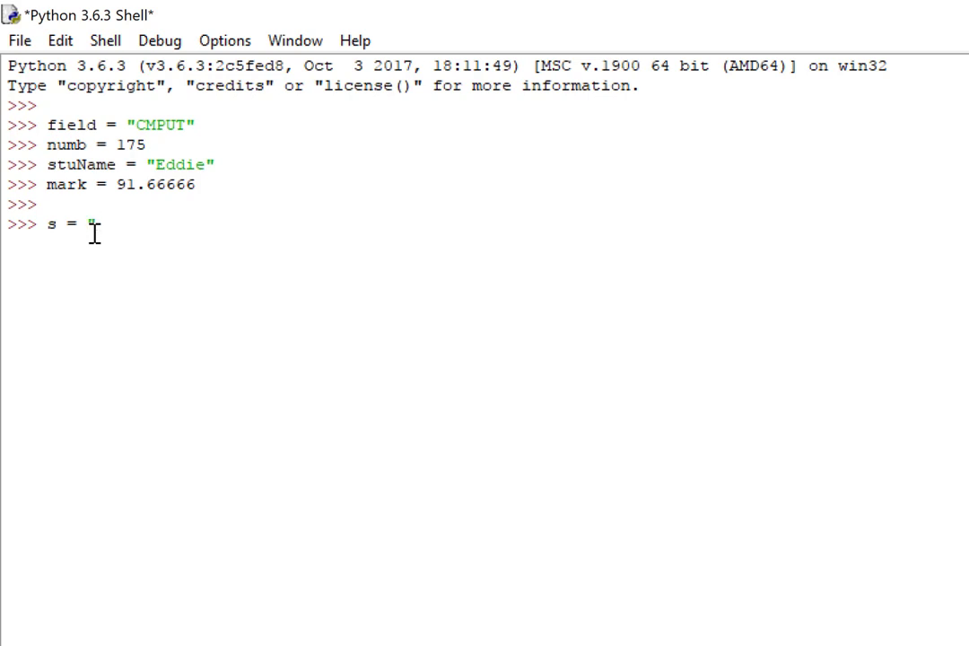
type("\"")
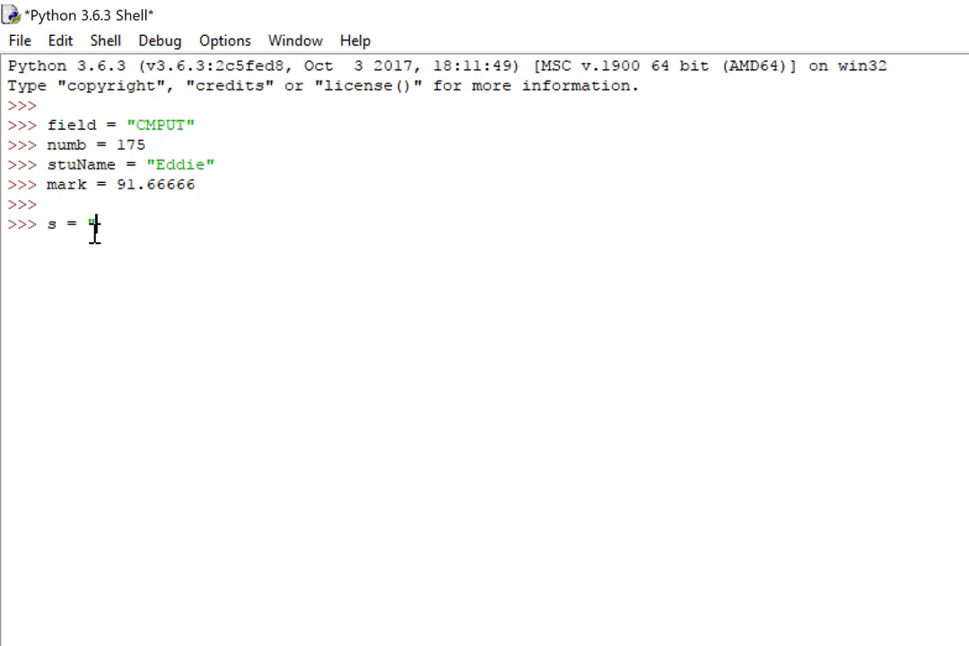
type("\"")
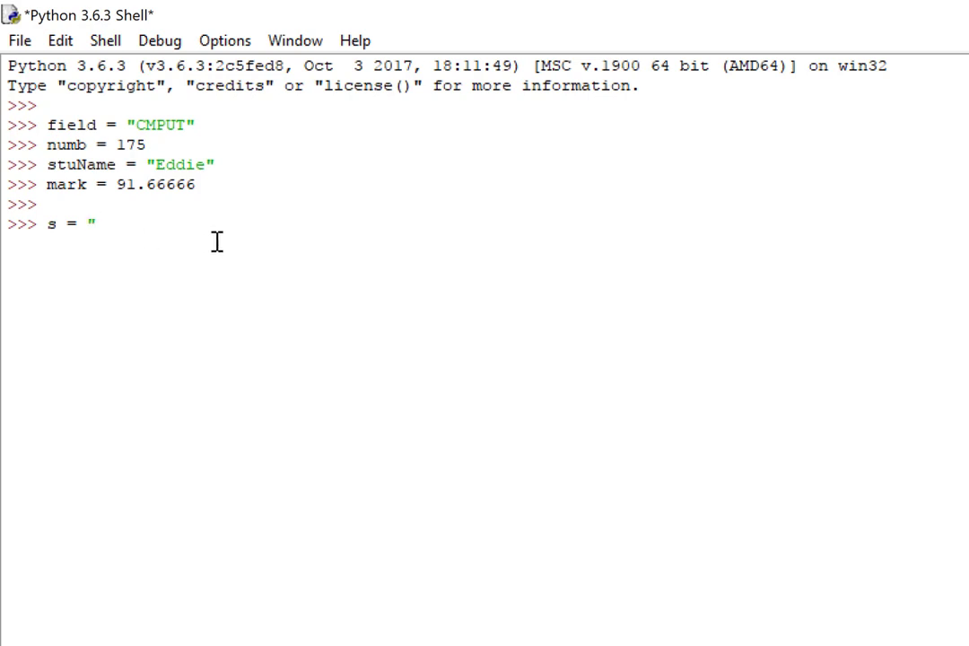
mouse_move(206, 310)
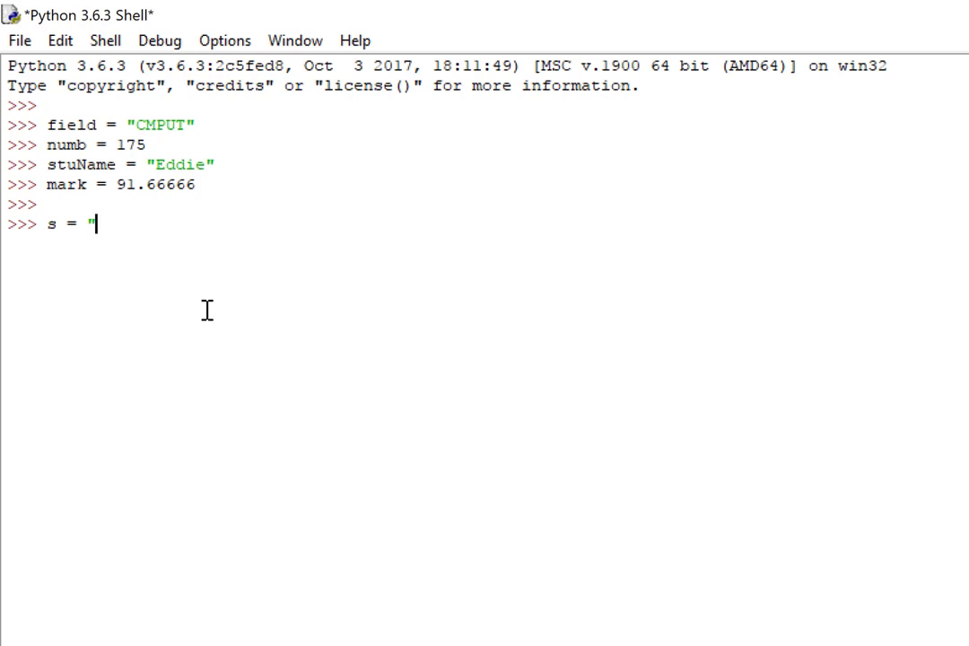
type("$")
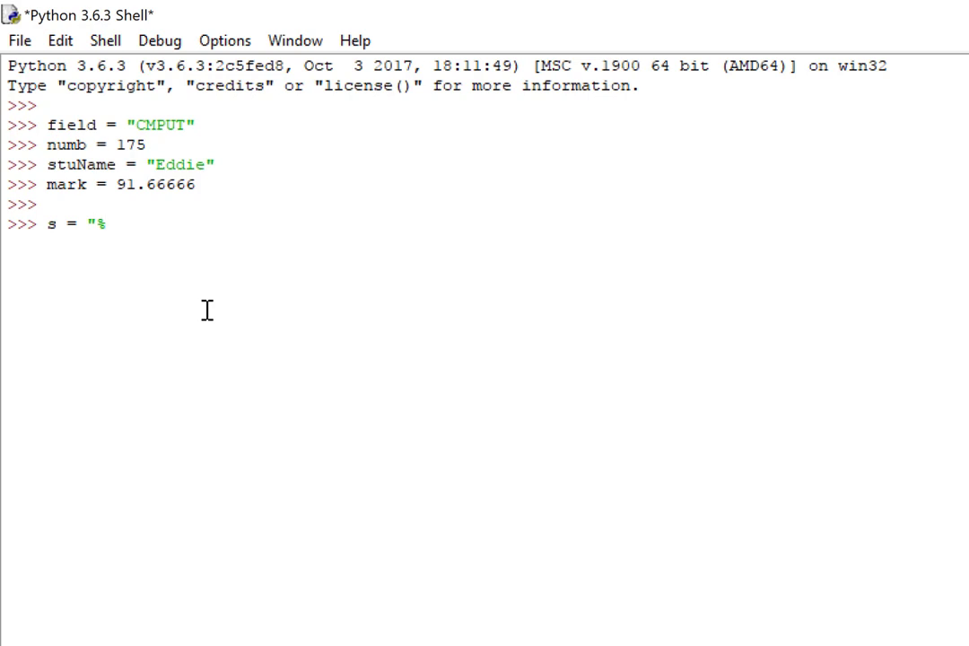
type("s")
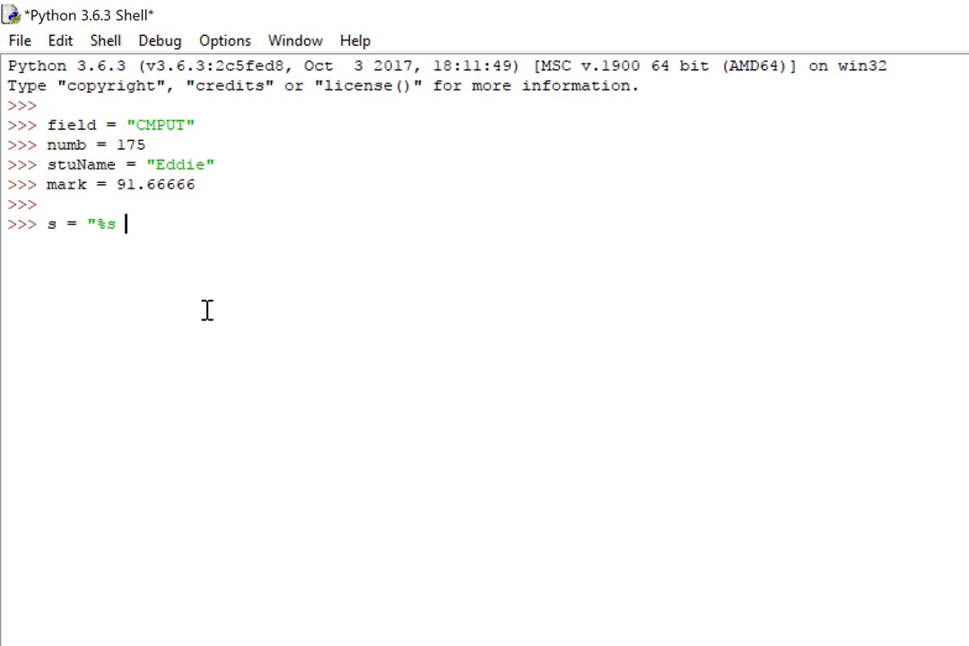
type("received")
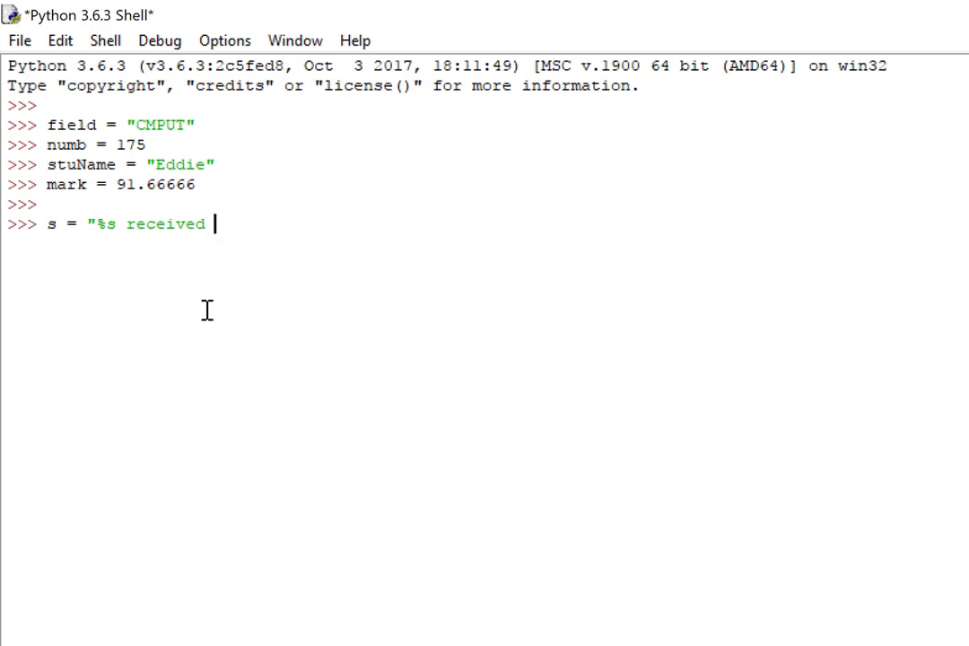
type("%")
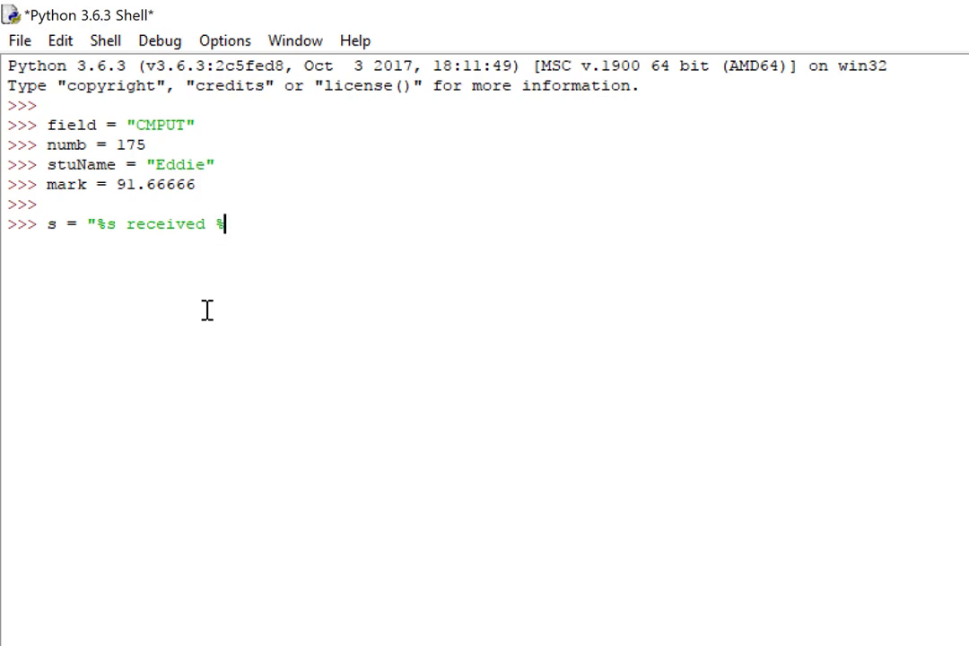
type("f")
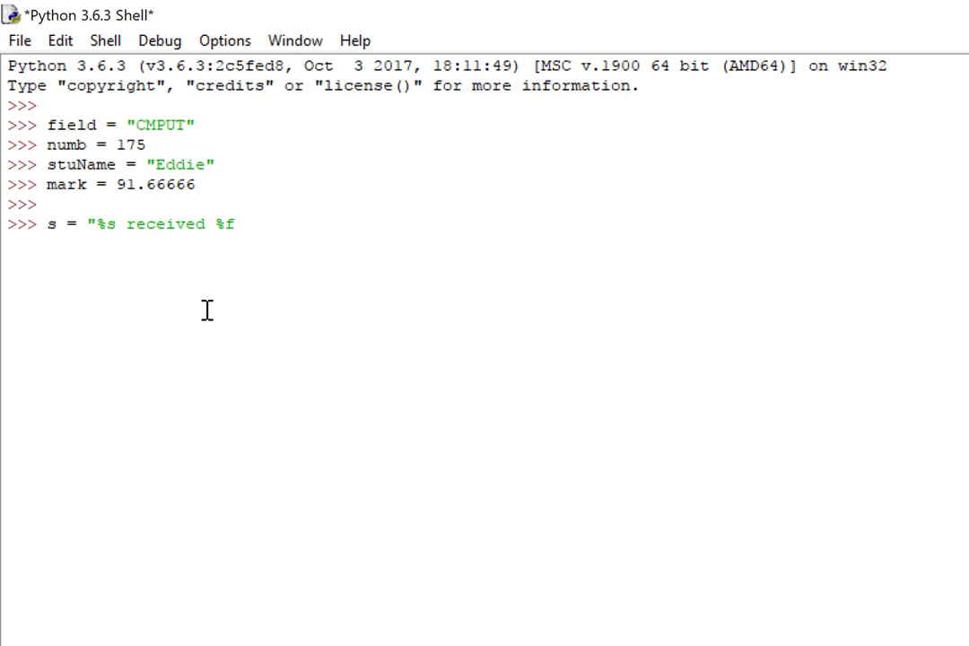
Refine the float to %5.2f and finish the string with in %s-%d, ready for the % ( arguments
type("5.2")
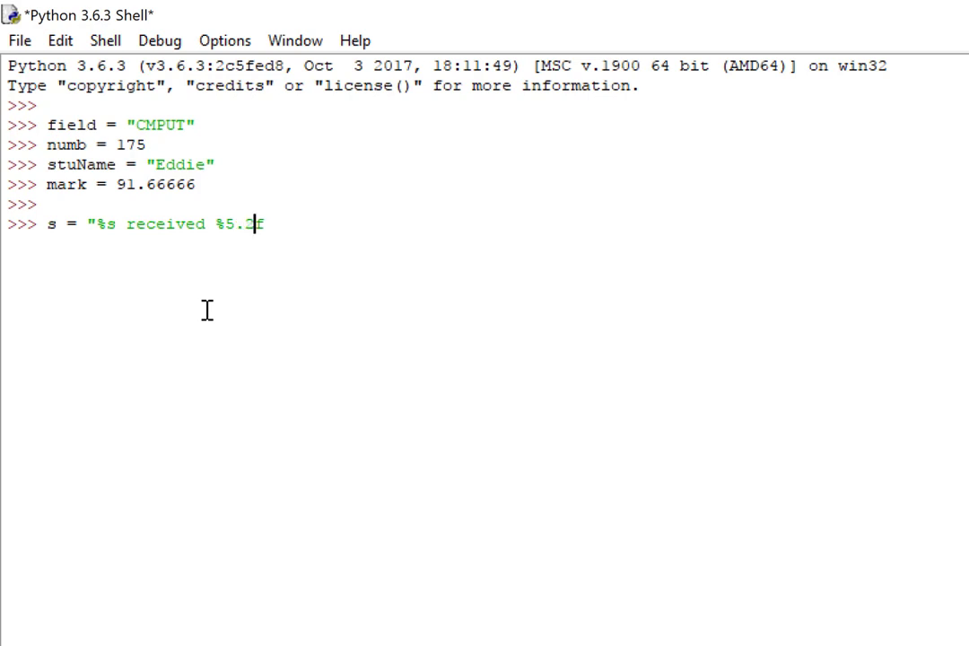
type("f")
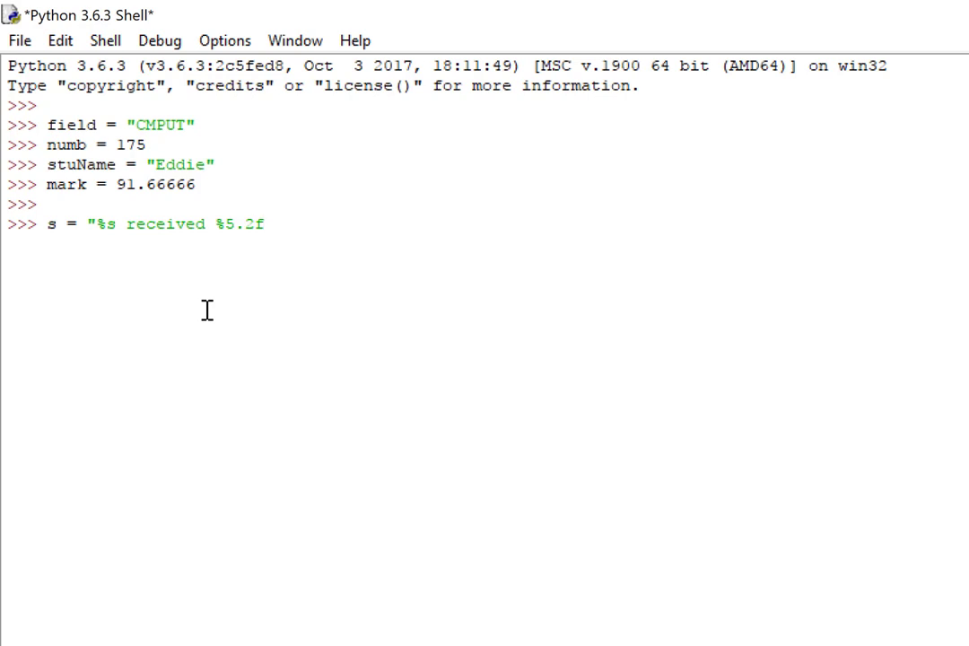
type("in")
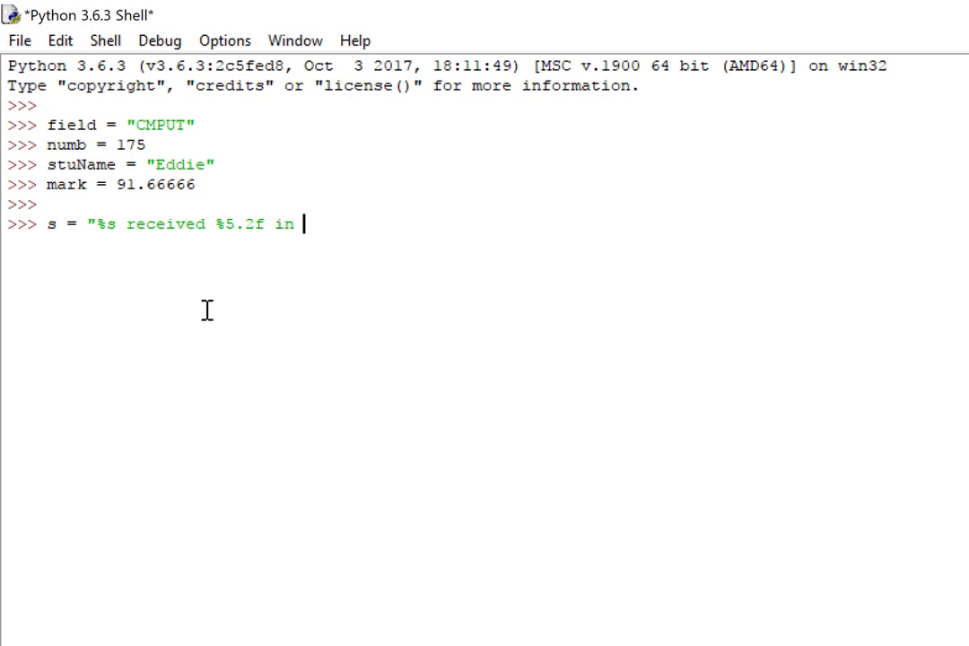
type("%")
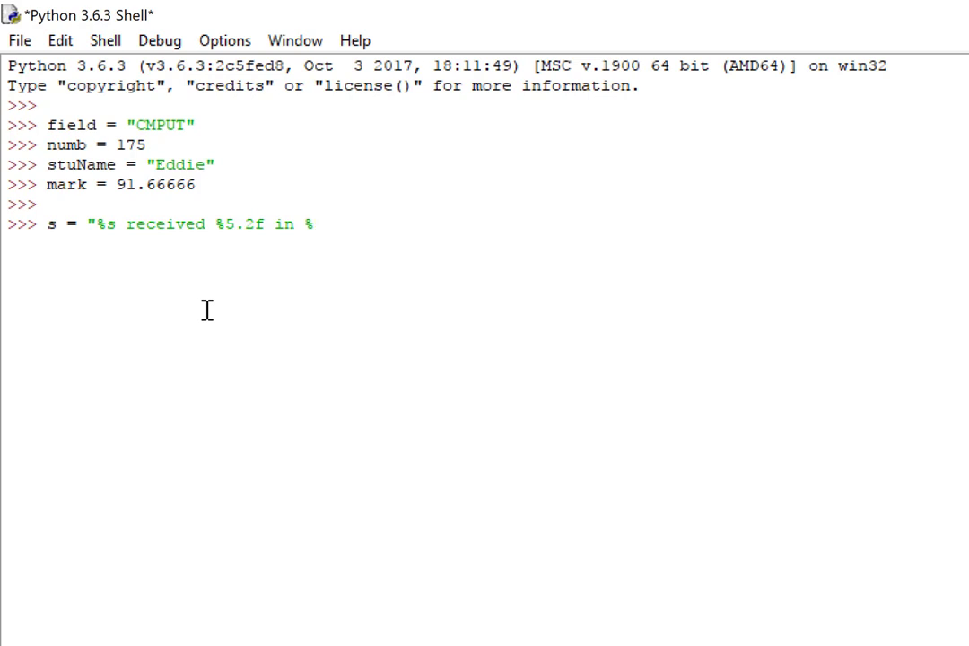
type("s-")
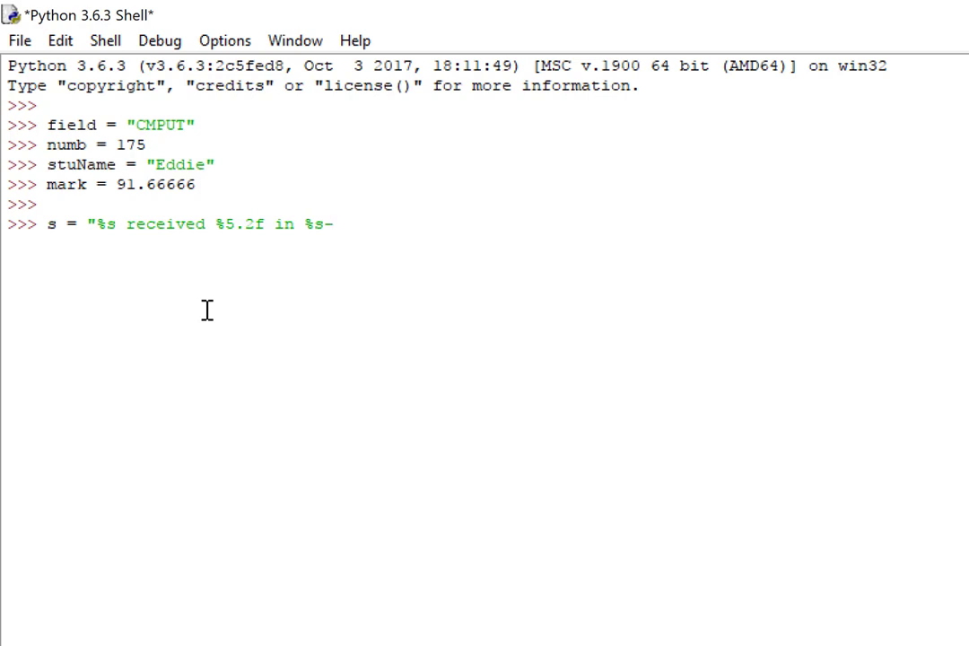
type("%d")
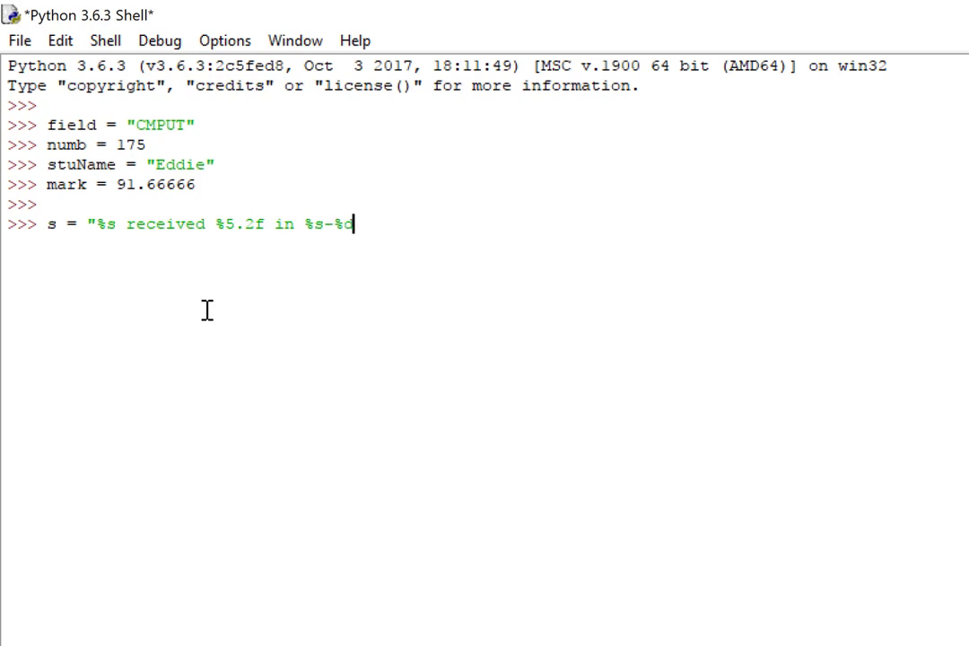
type("\"")
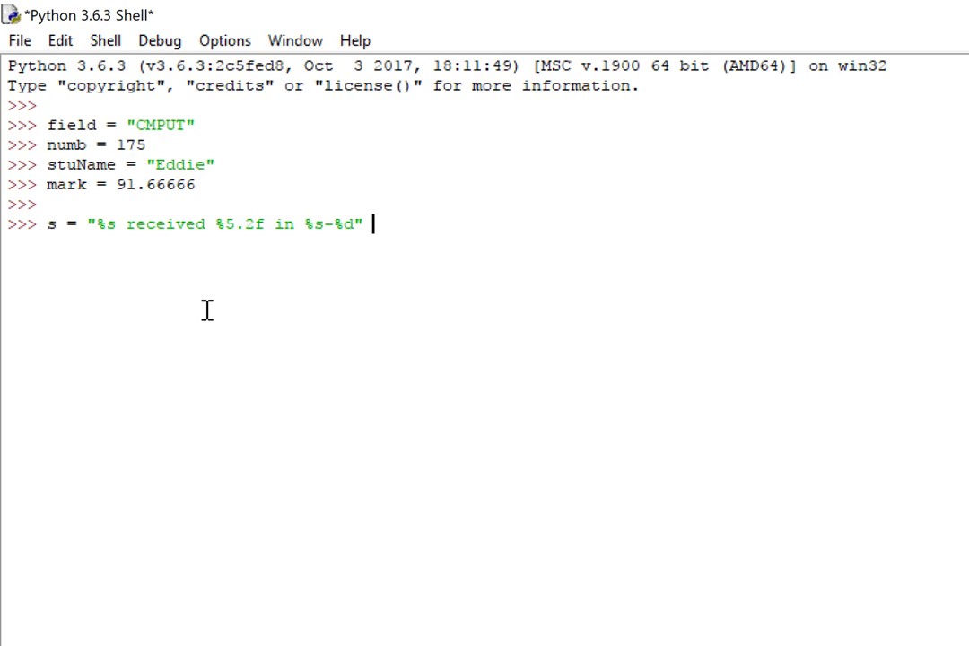
type("% (")
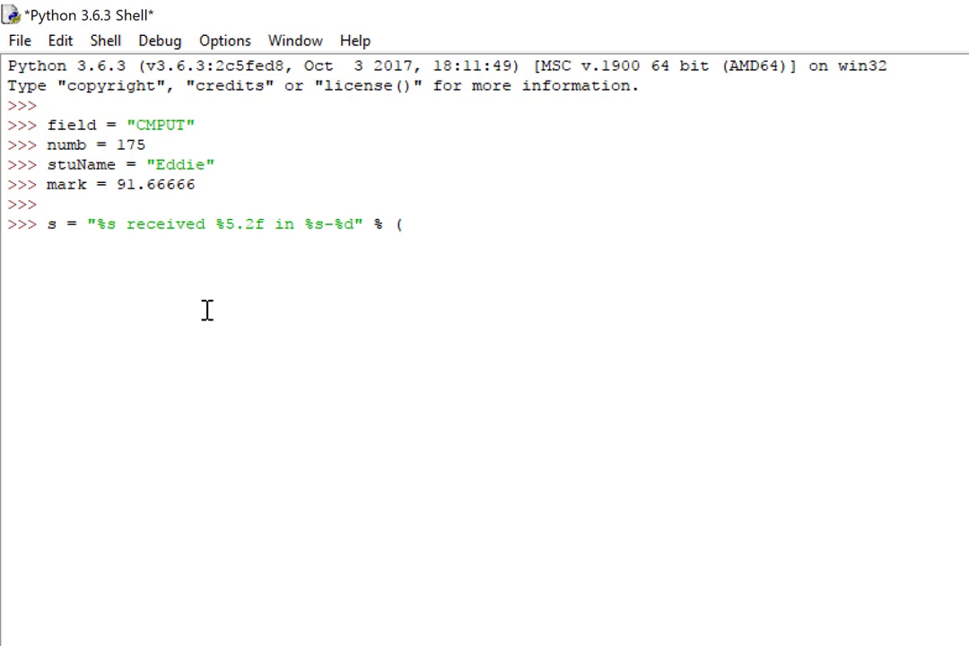
Supply (stuName,mark,field,numb) to the format string, run the assignment and evaluate s
type("stuN")
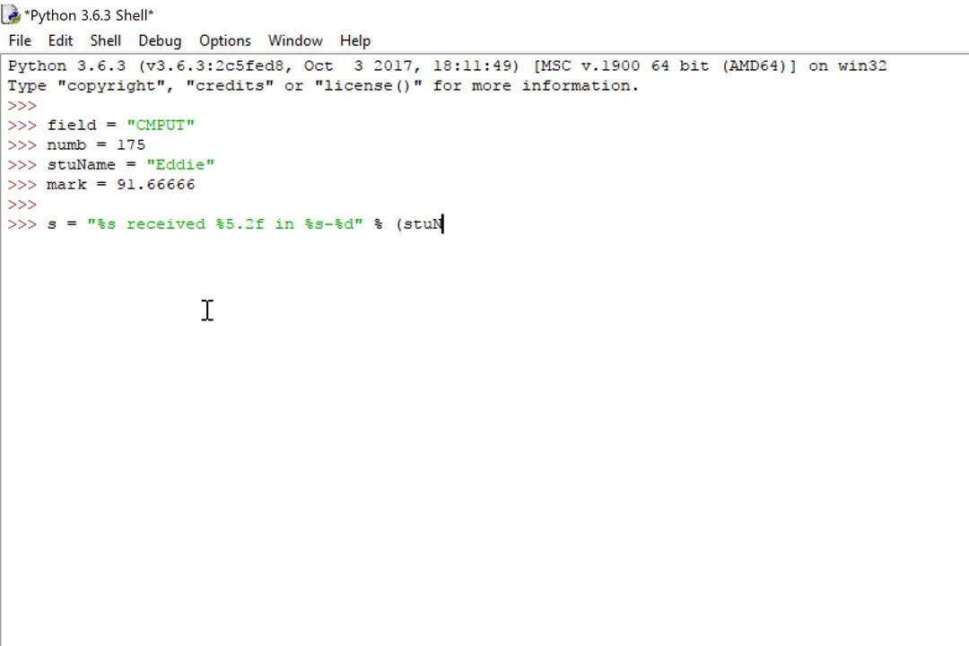
type("ame,")
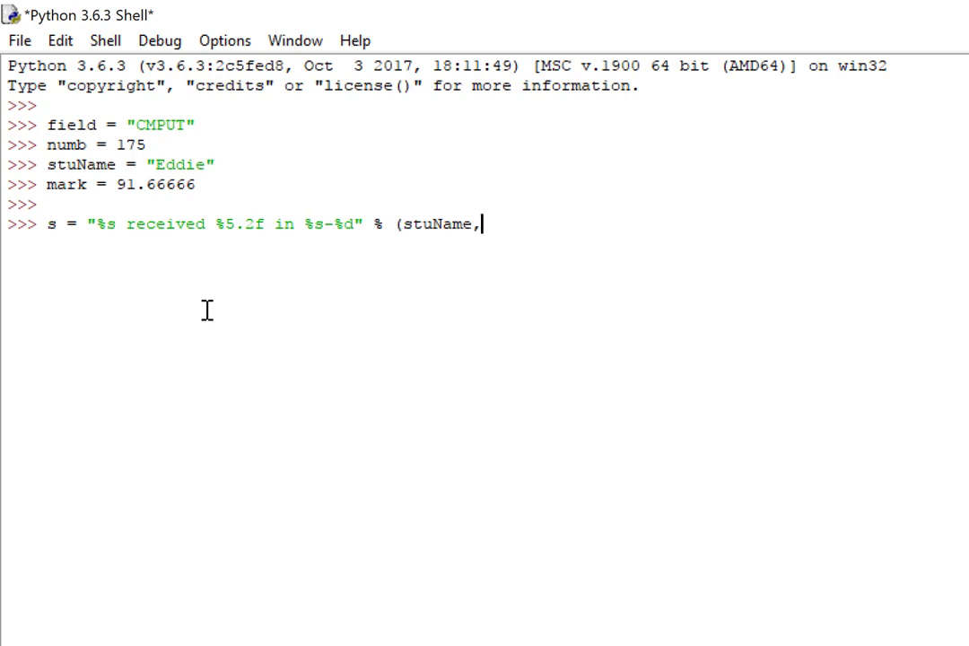
type("mark,")
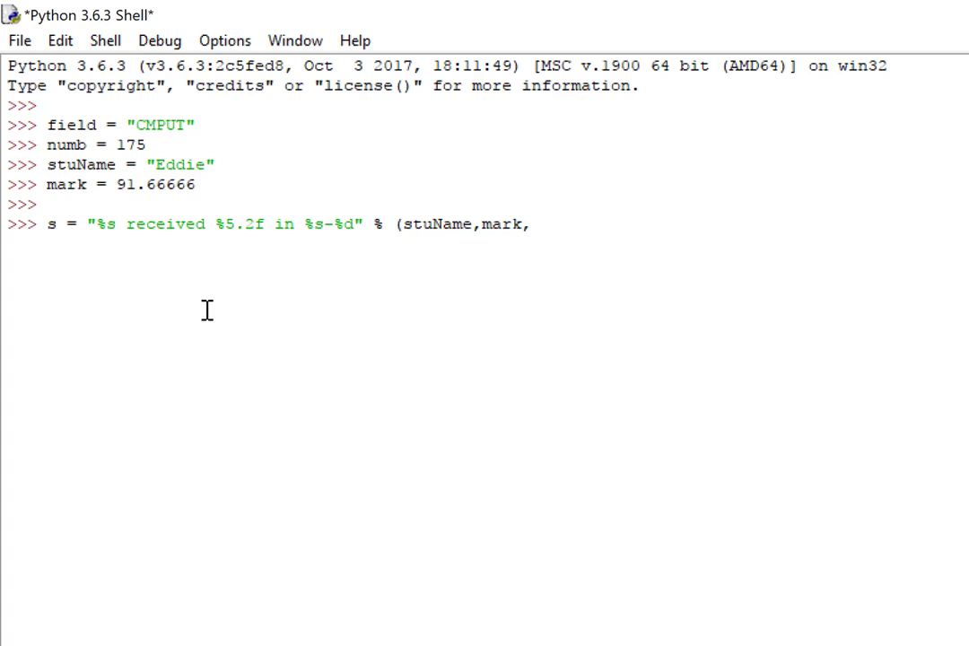
type("fi")
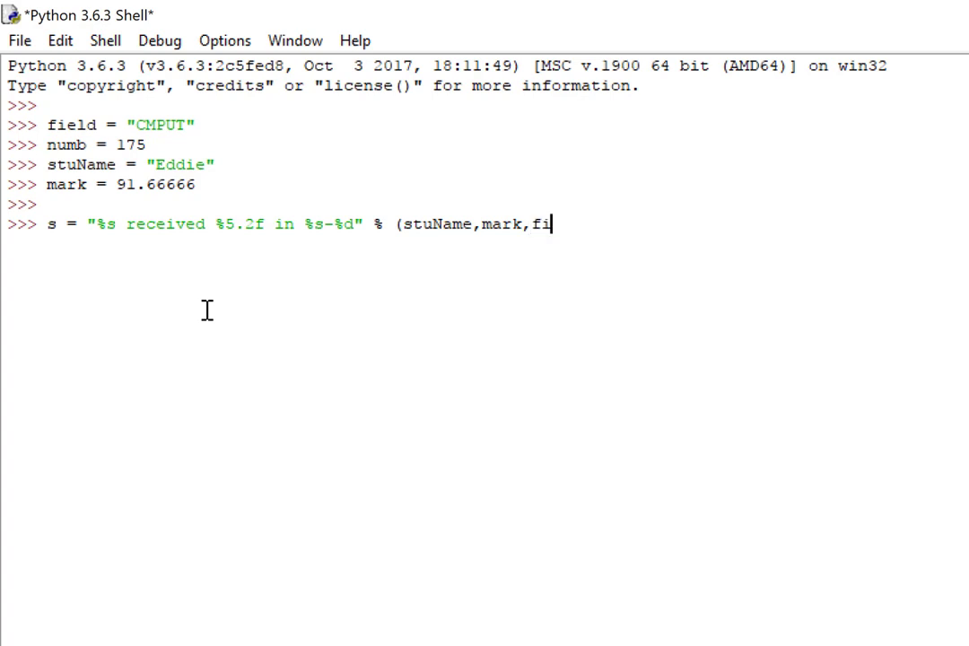
type("eld")
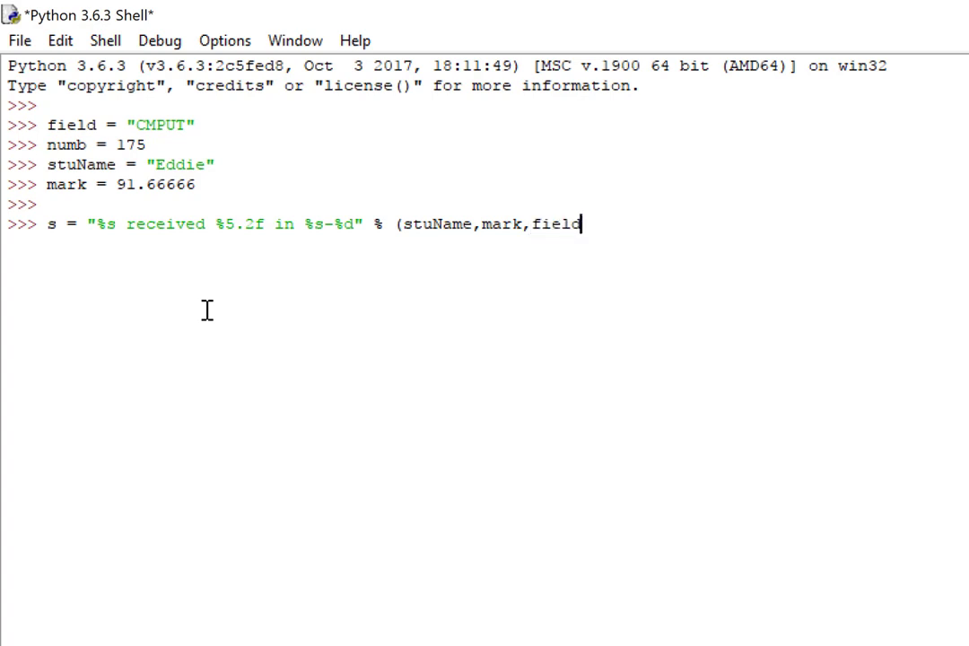
type(",numb")
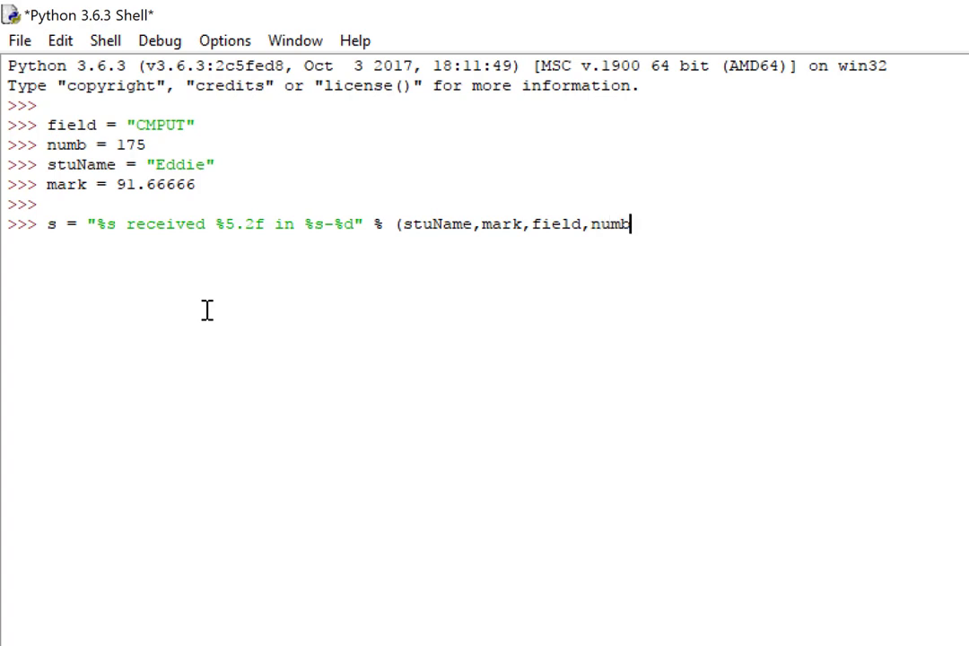
type(")")
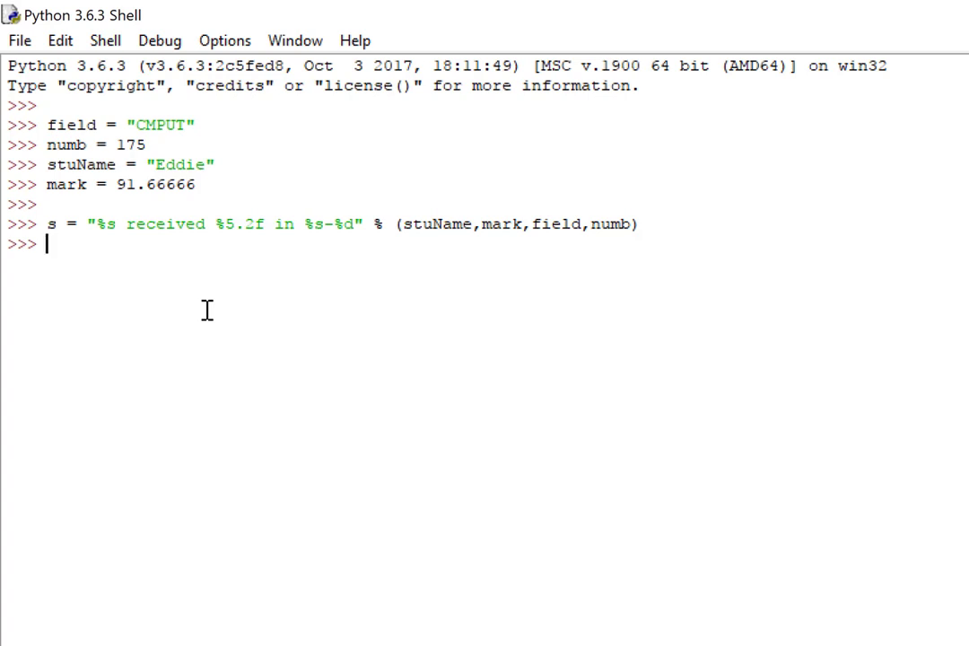
type("s")
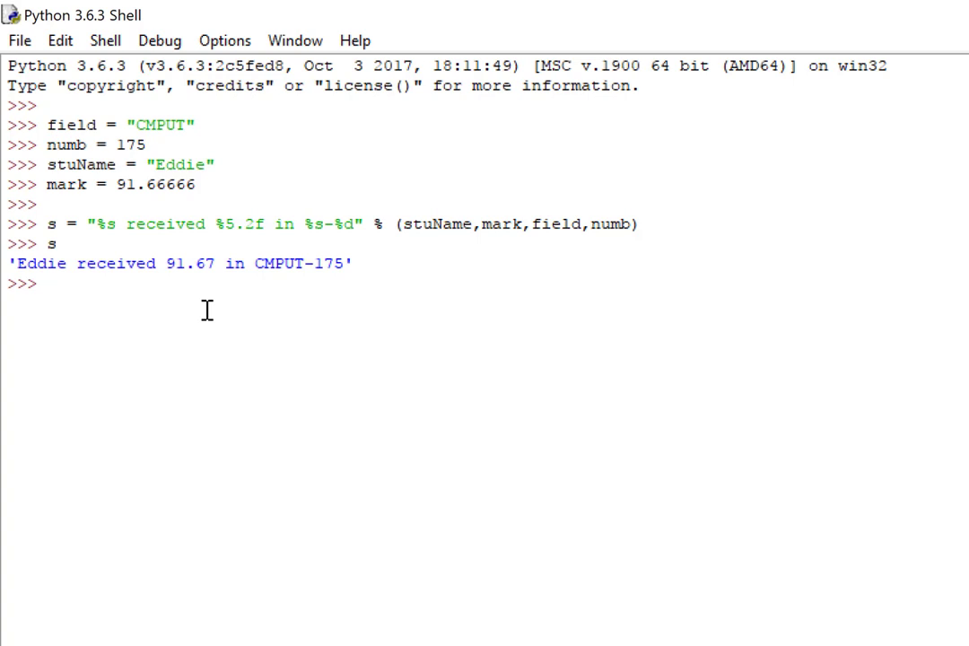
Print "%s received %5.2f in %s-%d" % (stuName,mark,field,numb), showing Eddie received 91.67 in CMPUT-175
left_click(936, 7)
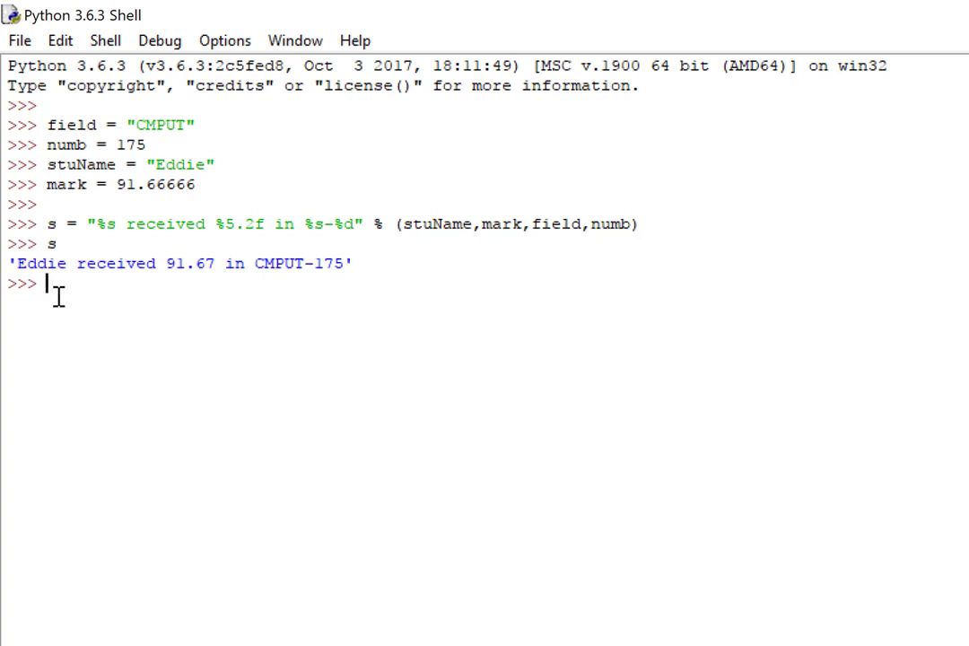
type("rint (")
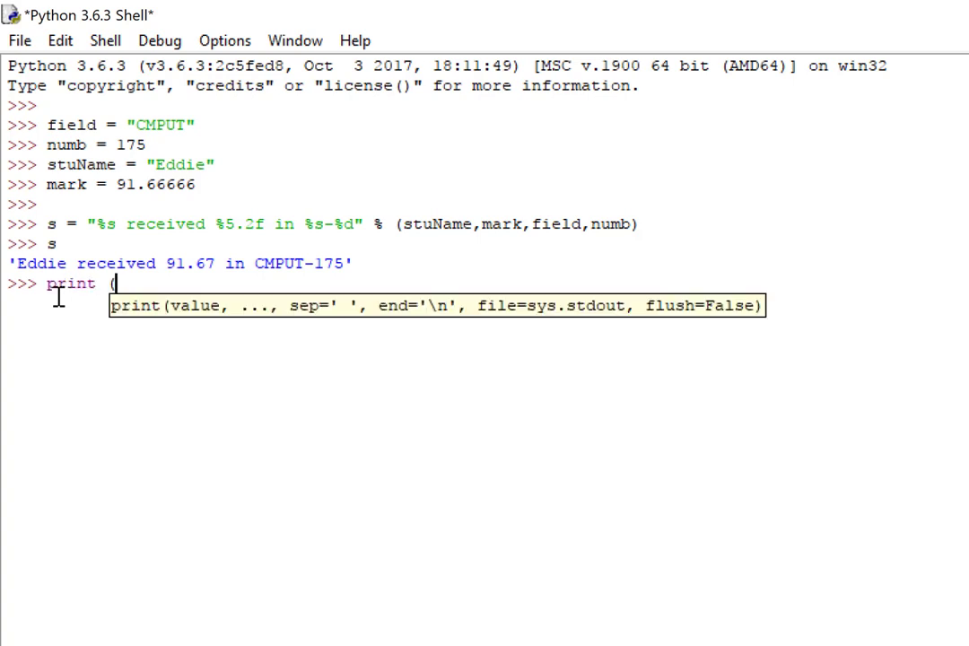
type("\"%s received %5.2f in %s-%d\" % (stuName,mark,field,numb))")
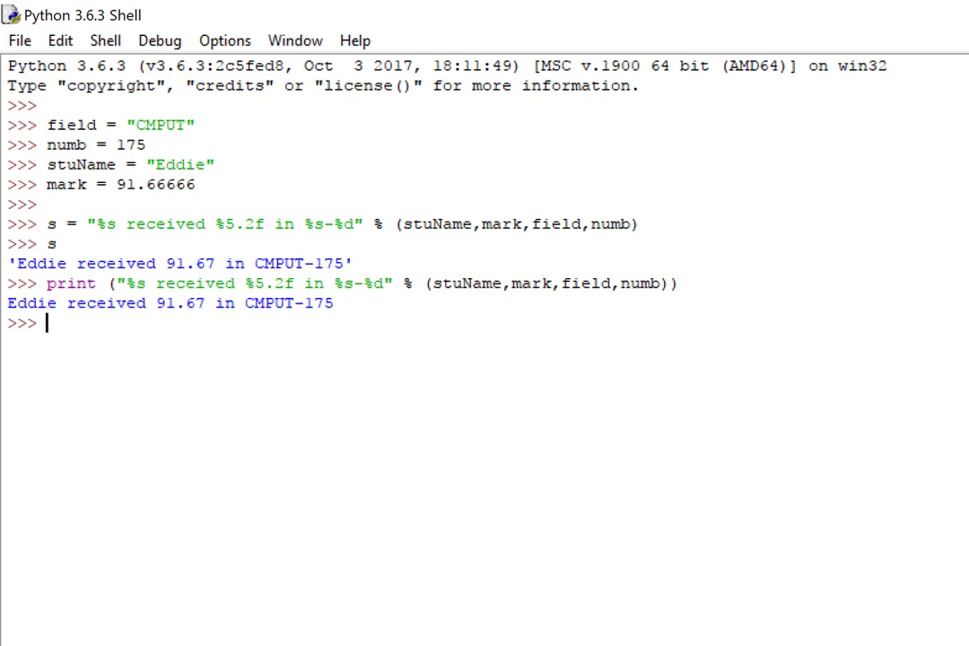
mouse_move(438, 597)
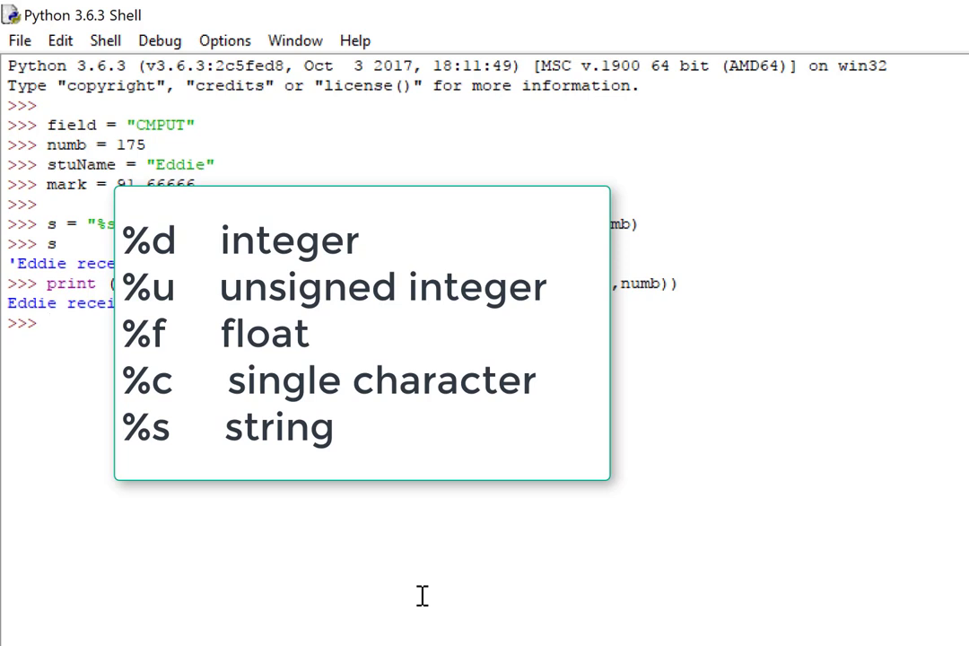
mouse_move(553, 517)
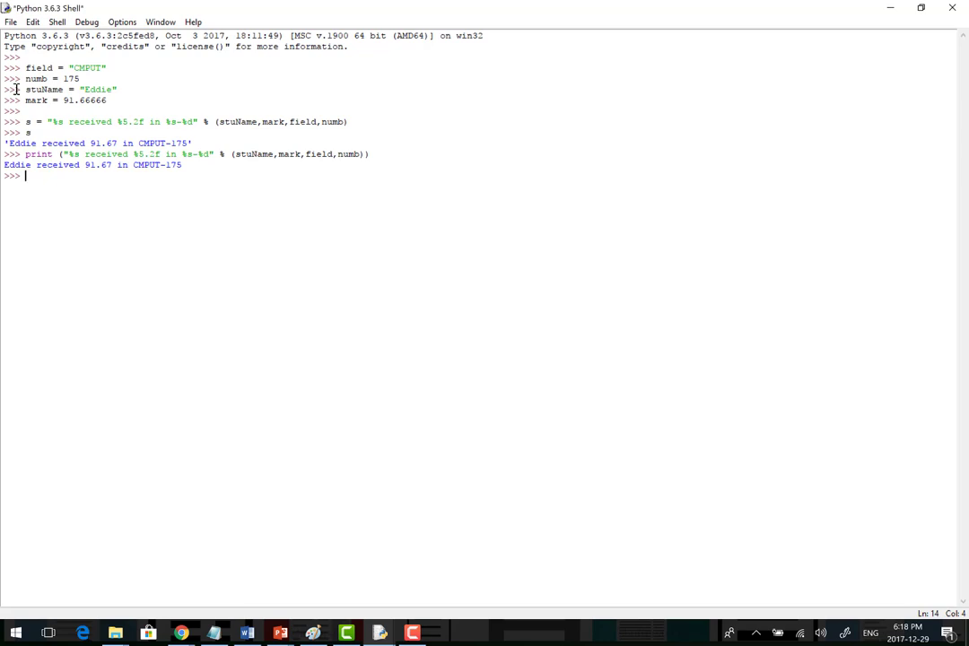
Print "[%10s]" % (field) to show CMPUT right-aligned in ten characters, then recall the line
type("print (\"[%10s]\" % (field))")
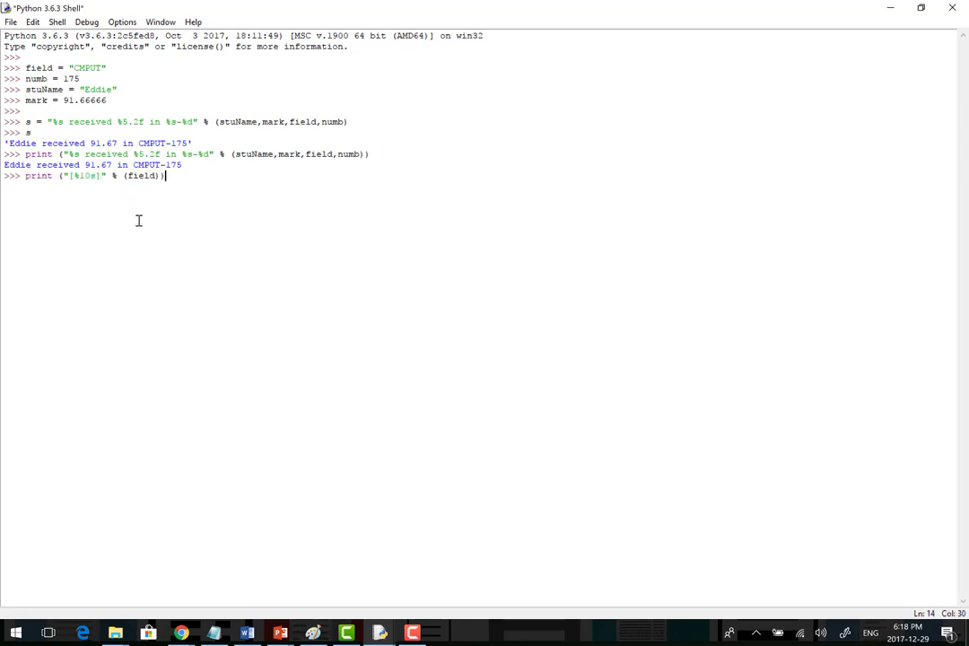
mouse_move(201, 190)
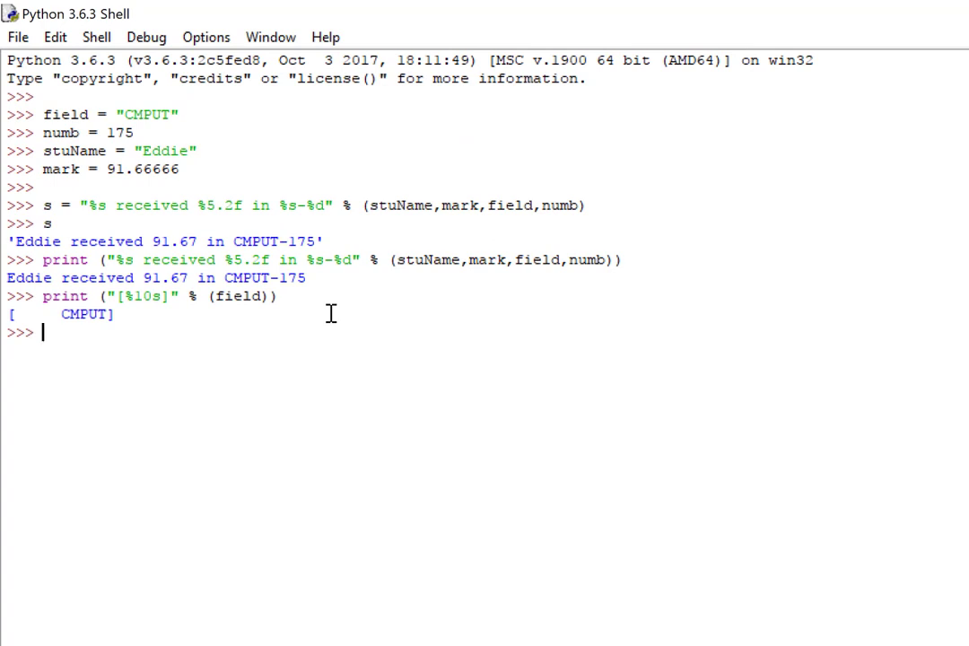
type("print (\"[%10s]\" % (field))")
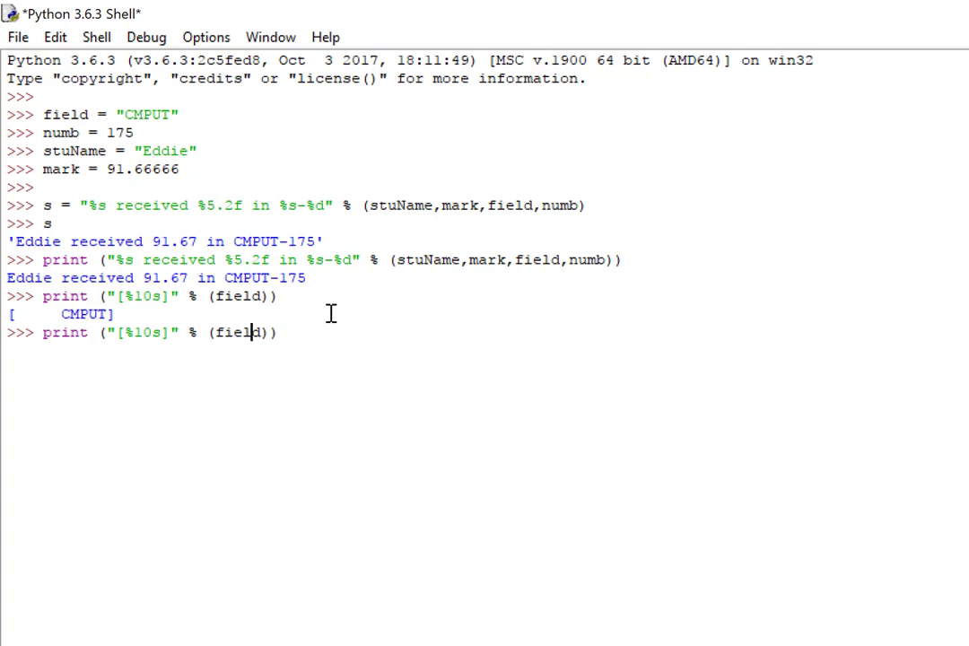